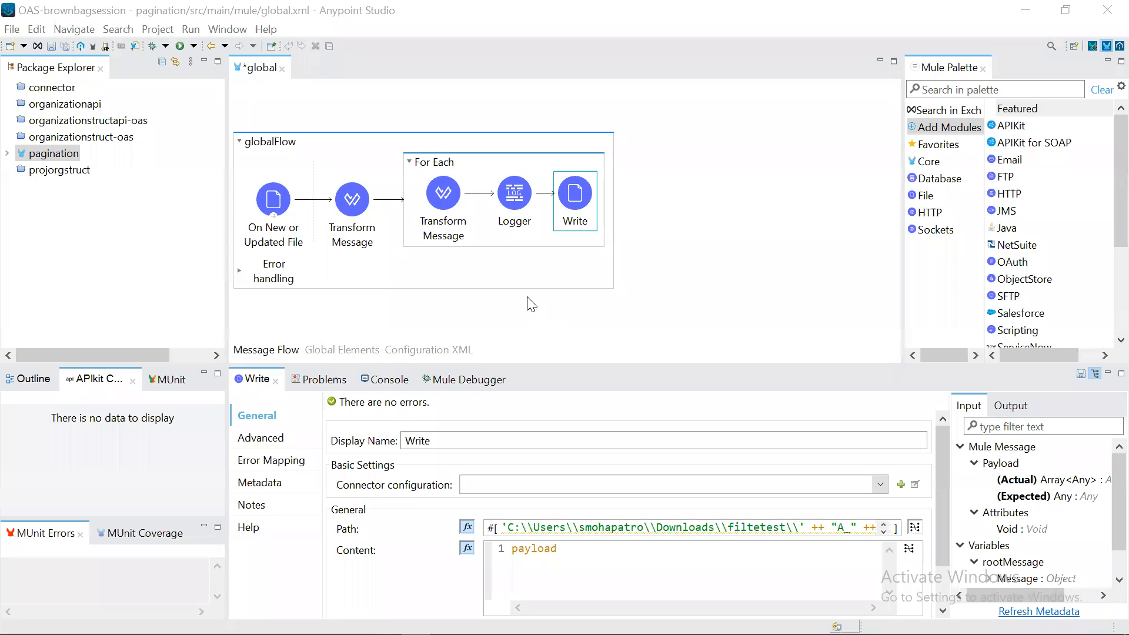
{"action": "mouse_move", "coordinate": [209, 214]}
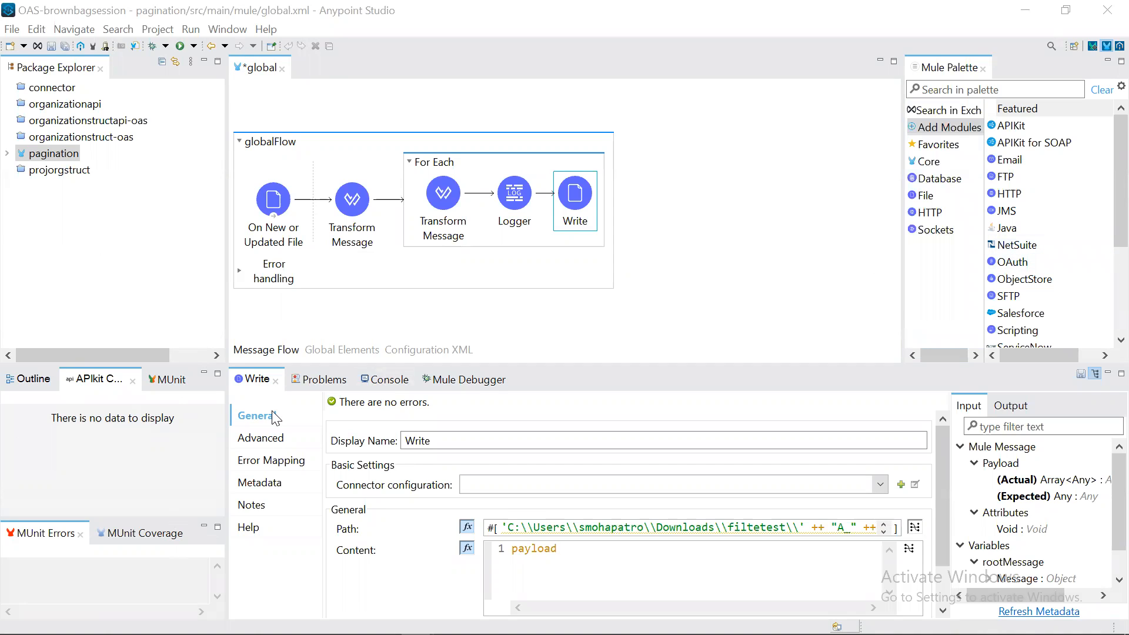
{"action": "mouse_move", "coordinate": [547, 329]}
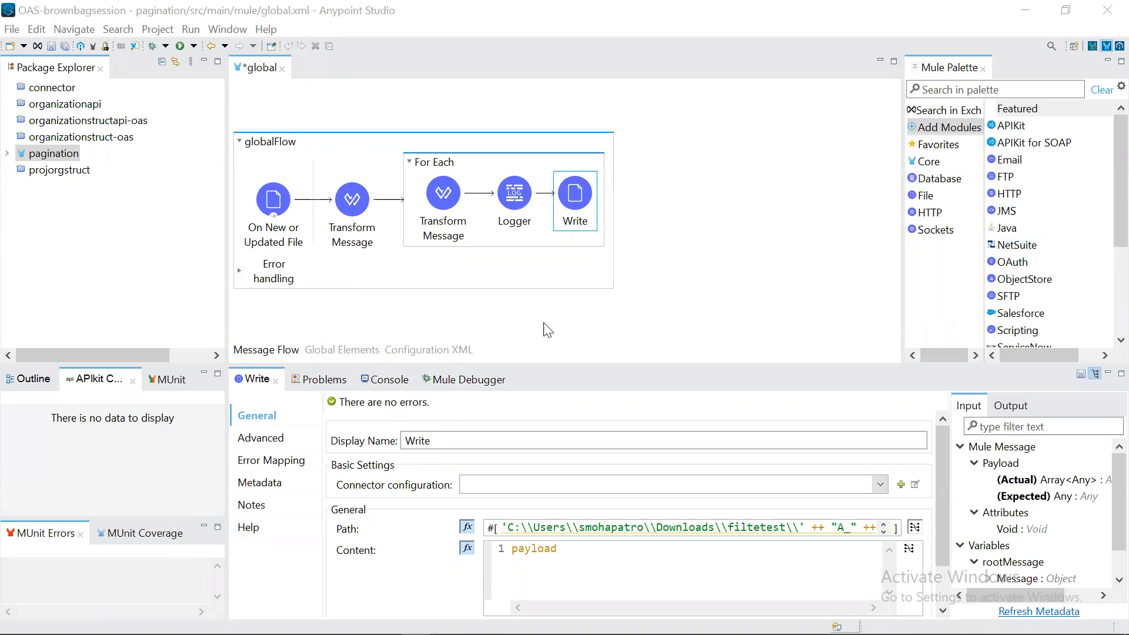
{"action": "mouse_move", "coordinate": [722, 246]}
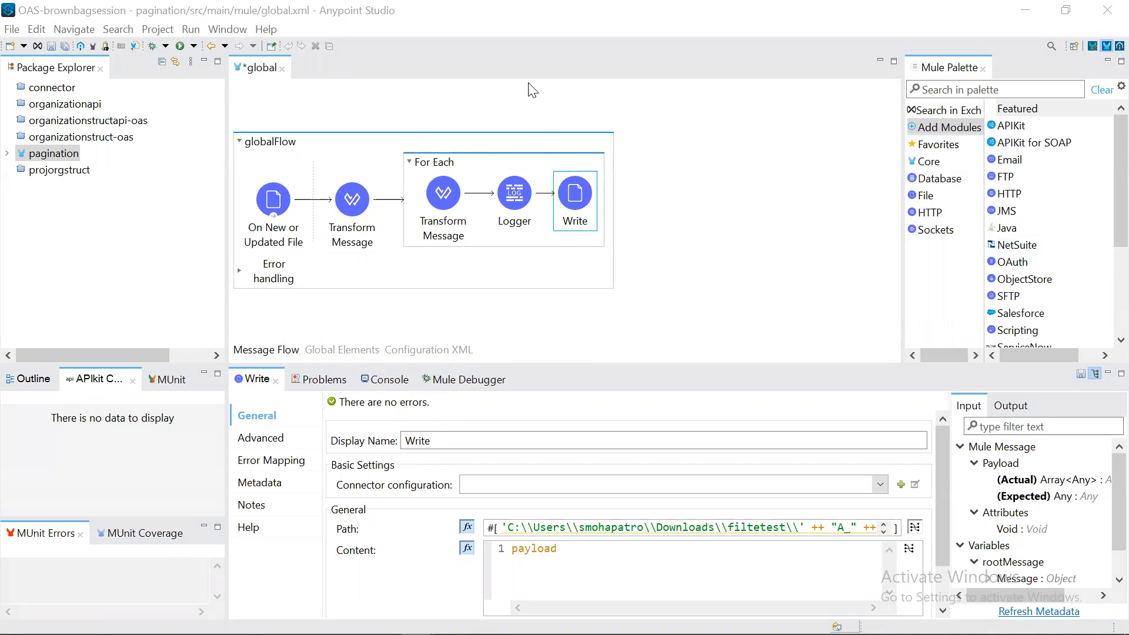
{"action": "mouse_move", "coordinate": [704, 184]}
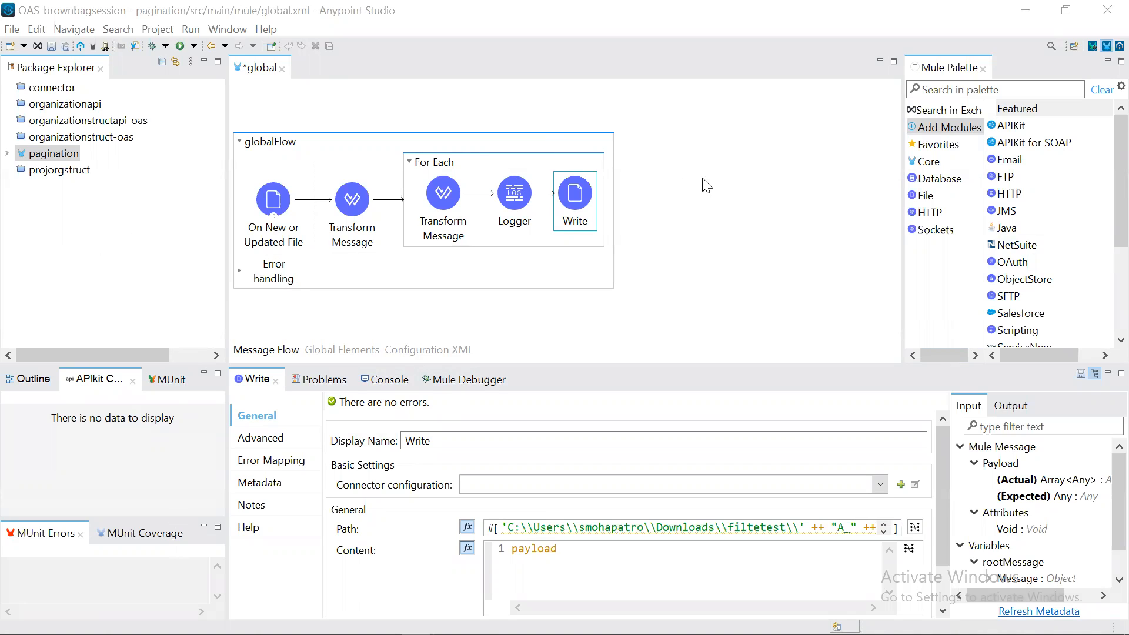
{"action": "mouse_move", "coordinate": [695, 295]}
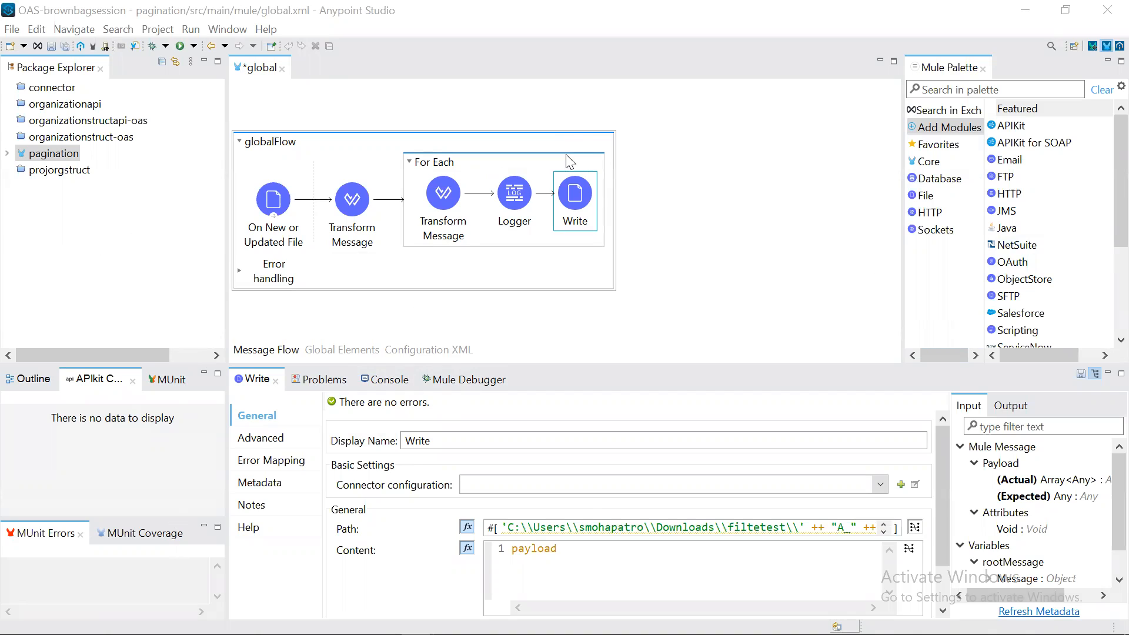
{"action": "mouse_move", "coordinate": [826, 174]}
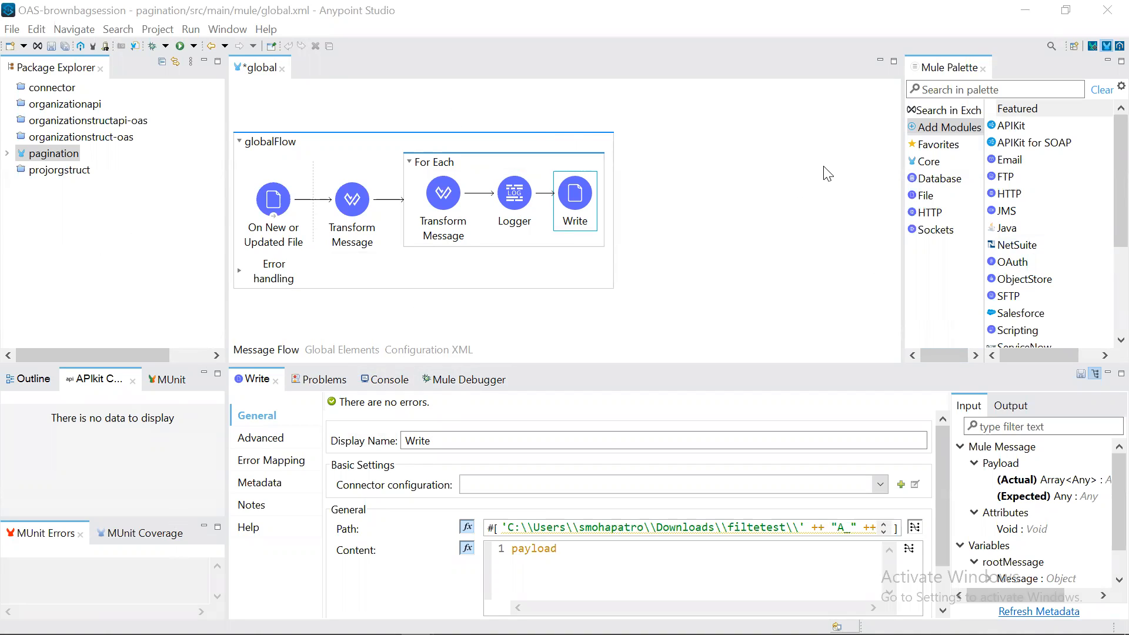
{"action": "mouse_move", "coordinate": [774, 148]}
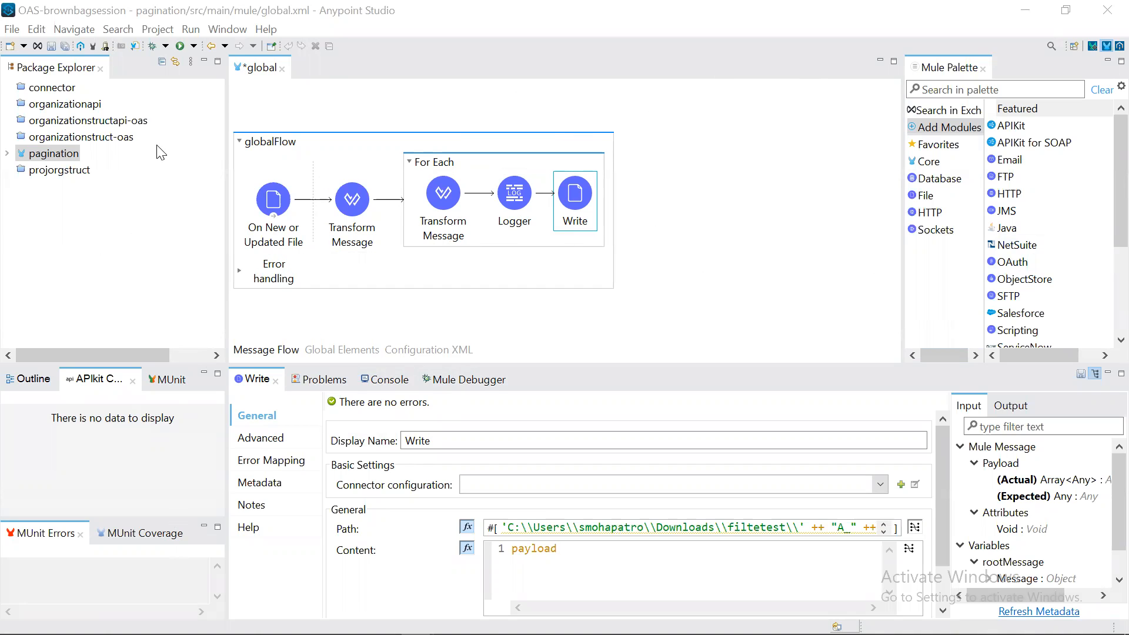
{"action": "mouse_move", "coordinate": [814, 278]}
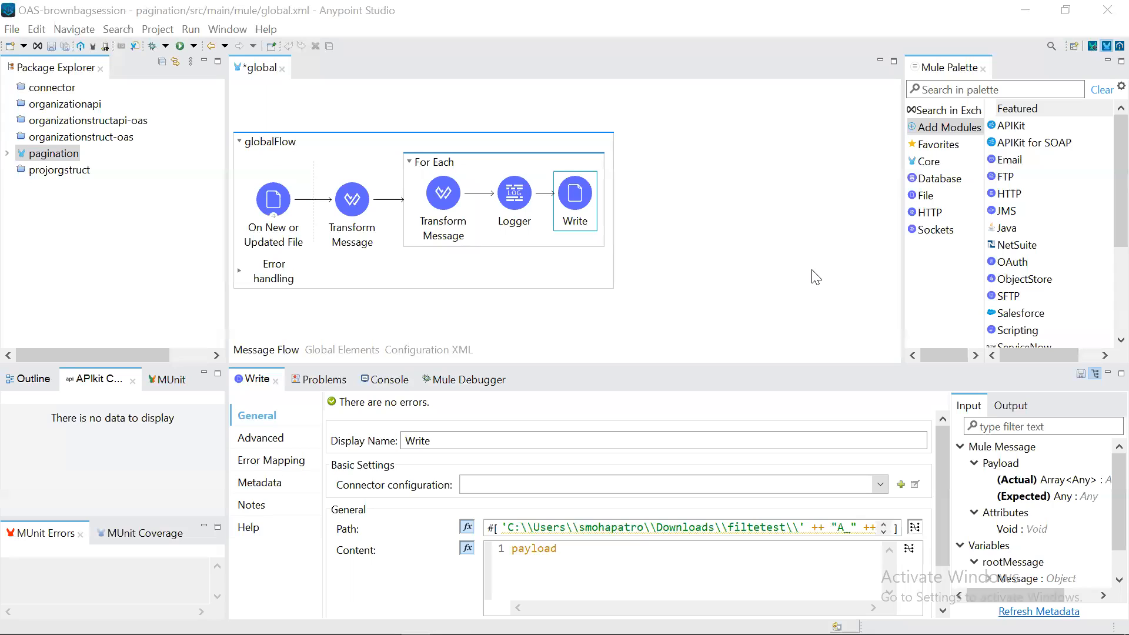
{"action": "mouse_move", "coordinate": [771, 214]}
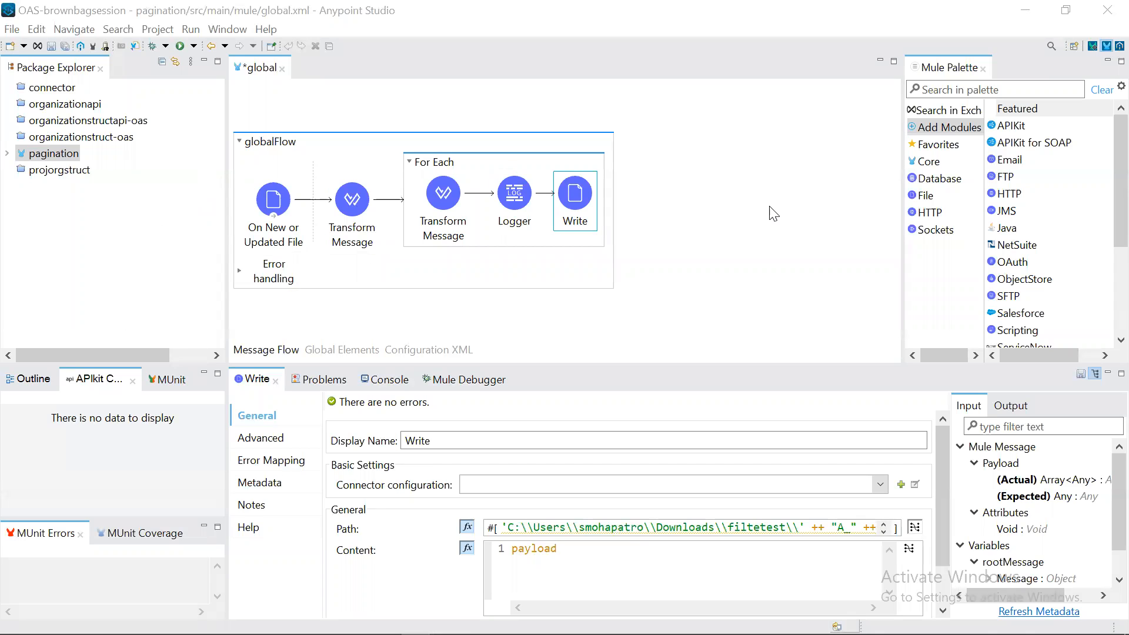
{"action": "mouse_move", "coordinate": [725, 182]}
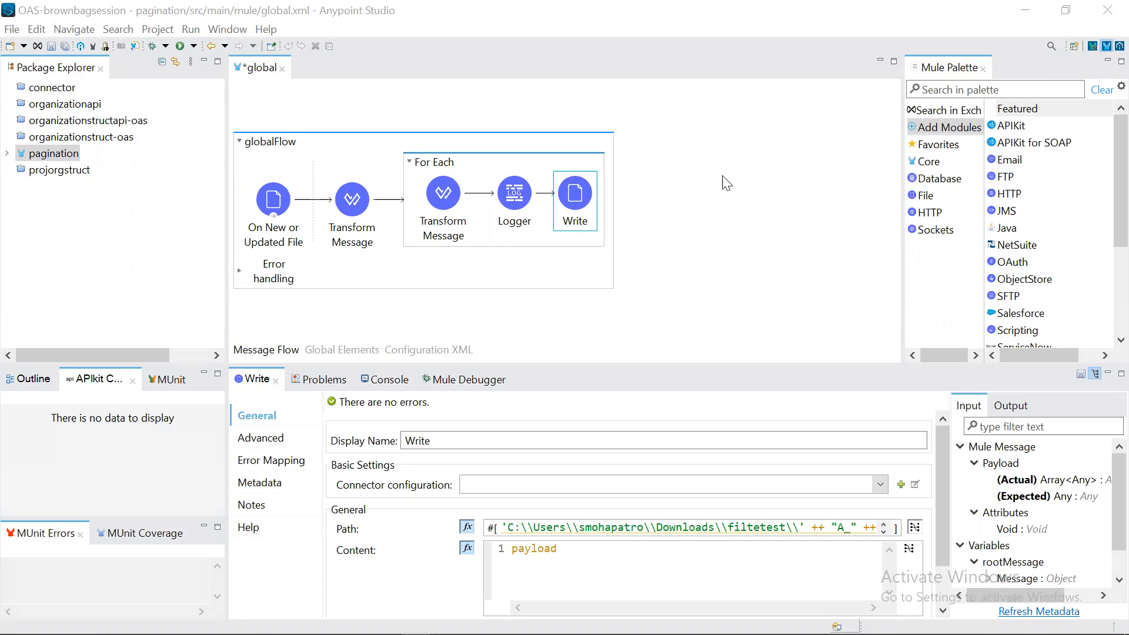
{"action": "mouse_move", "coordinate": [617, 305]}
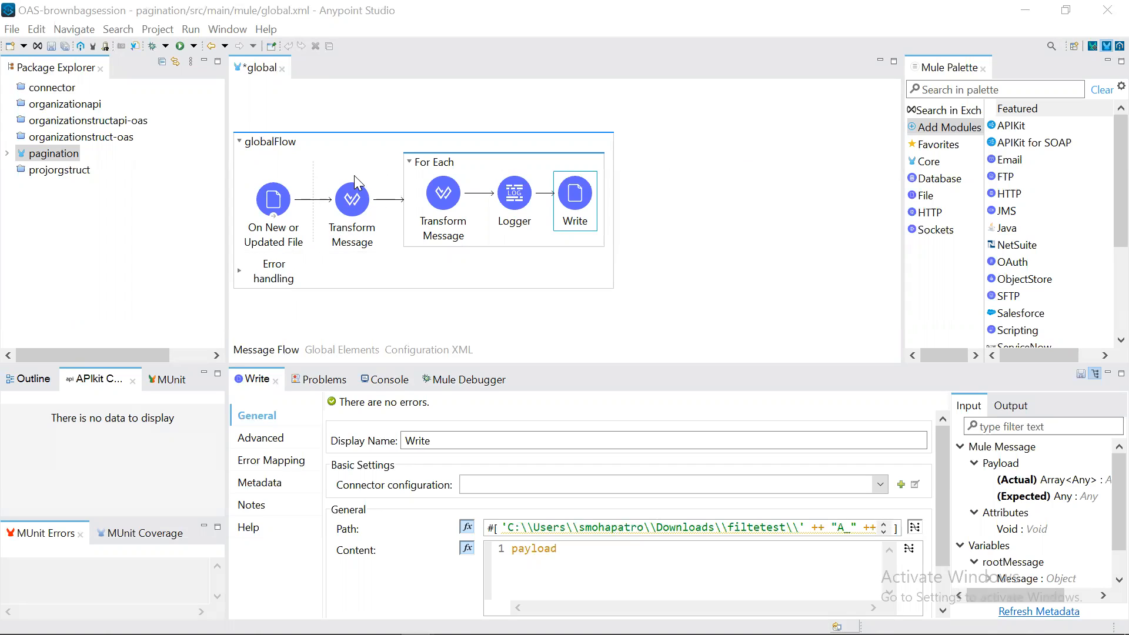
{"action": "mouse_move", "coordinate": [379, 210]}
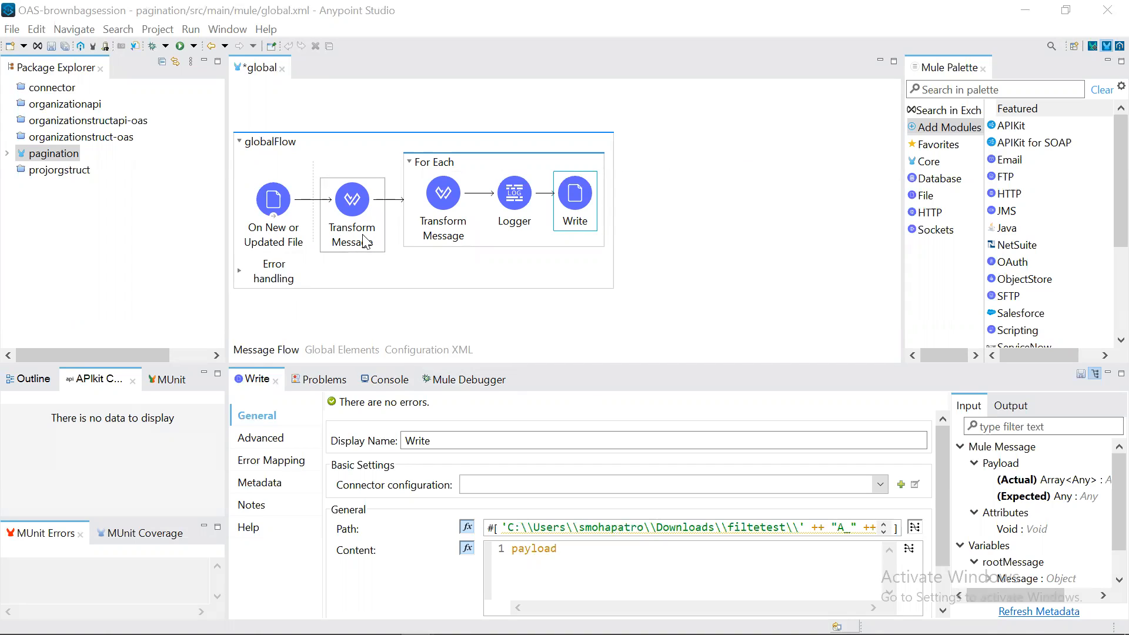
{"action": "mouse_move", "coordinate": [360, 240]}
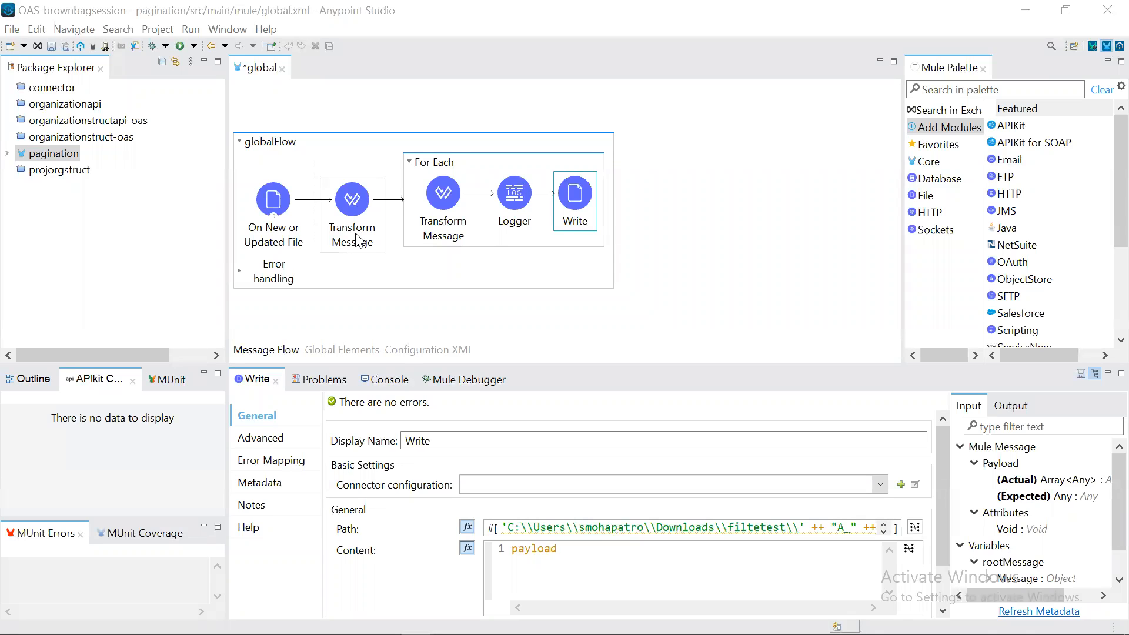
{"action": "mouse_move", "coordinate": [379, 256]}
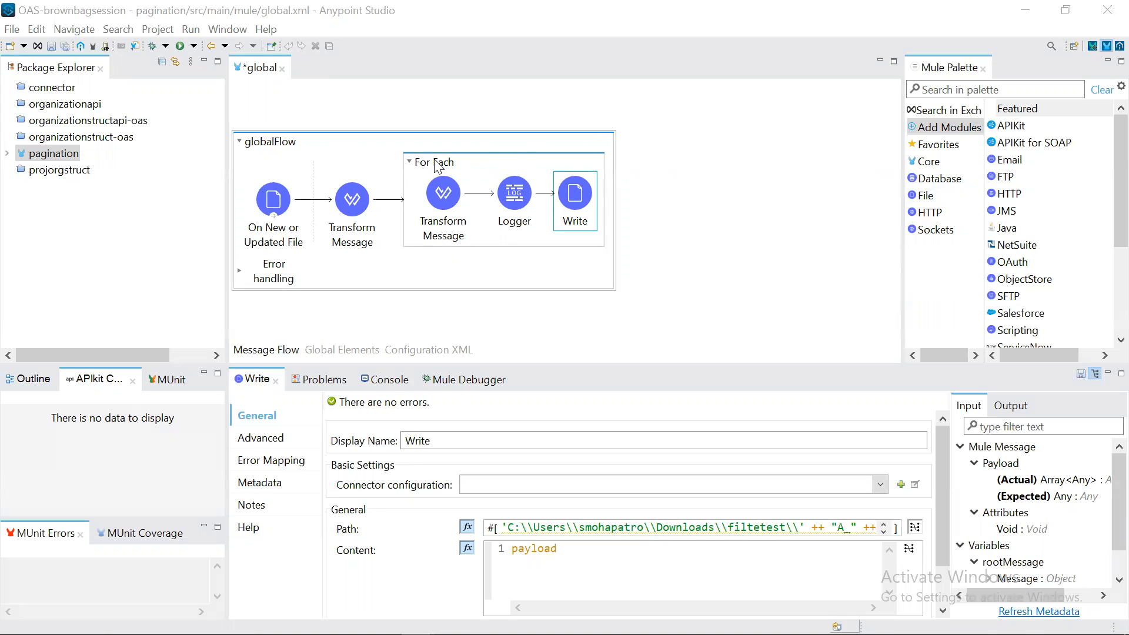
{"action": "mouse_move", "coordinate": [421, 108]}
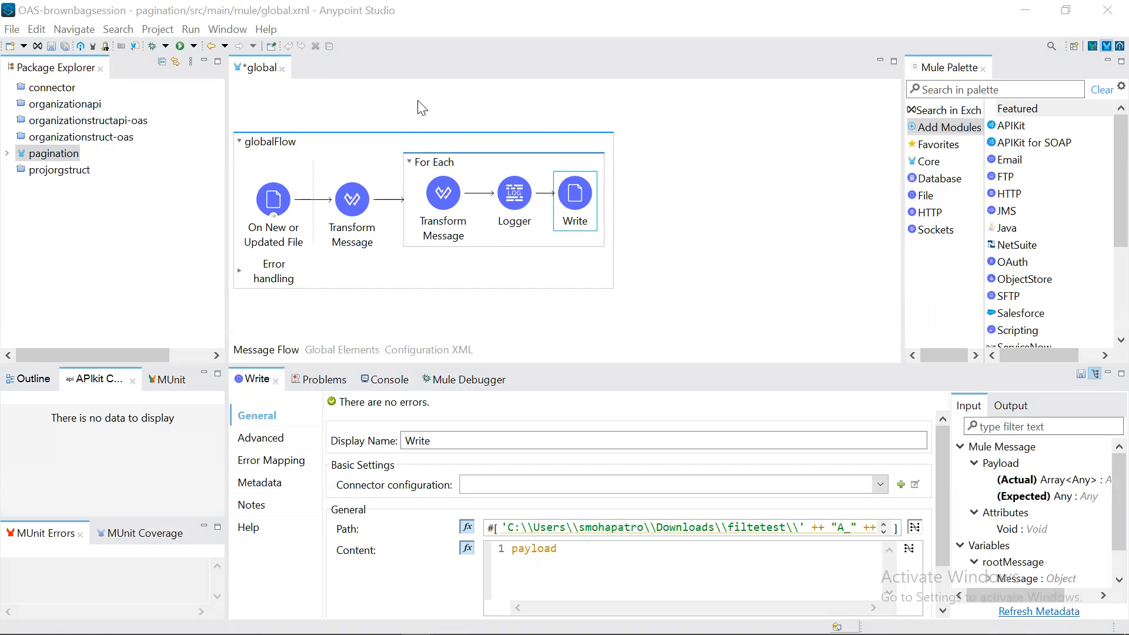
{"action": "mouse_move", "coordinate": [762, 192]}
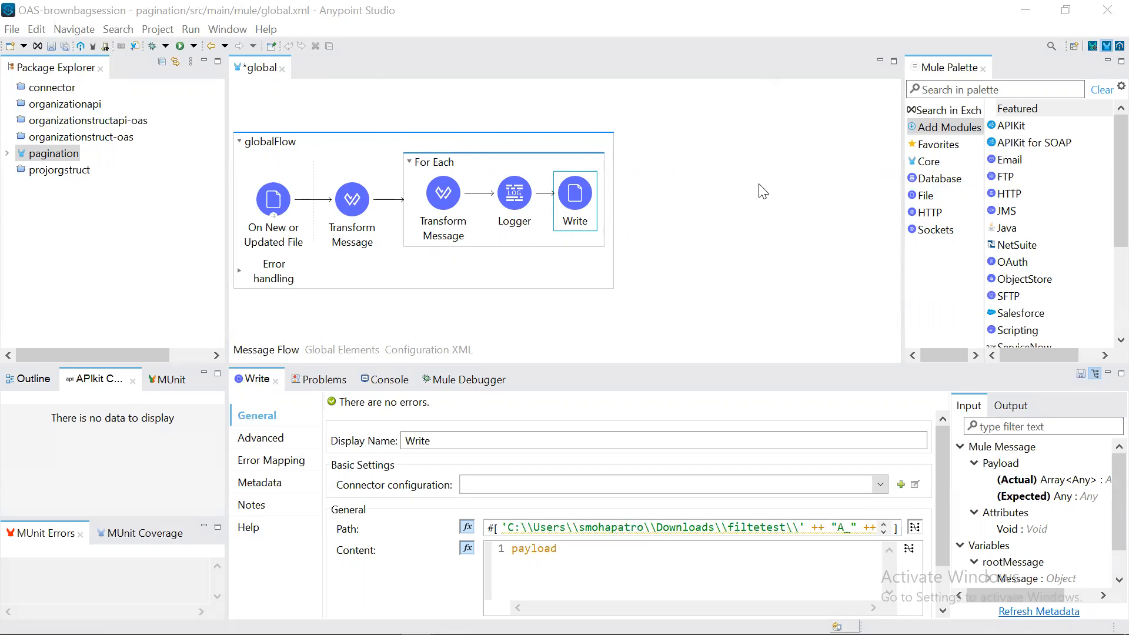
{"action": "mouse_move", "coordinate": [851, 181]}
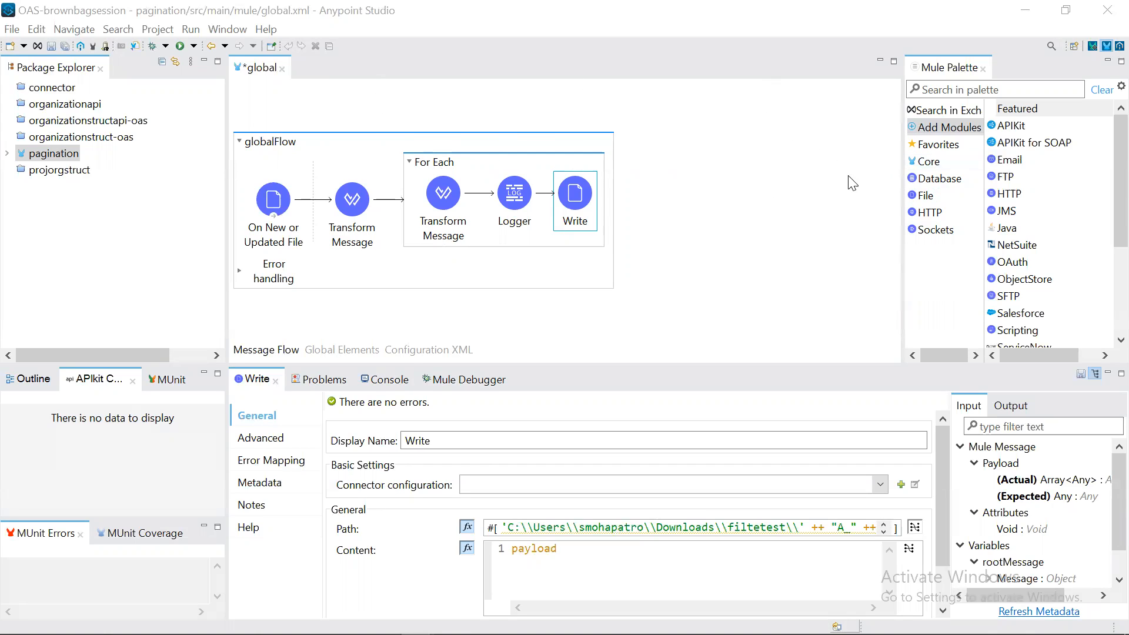
{"action": "mouse_move", "coordinate": [703, 126]}
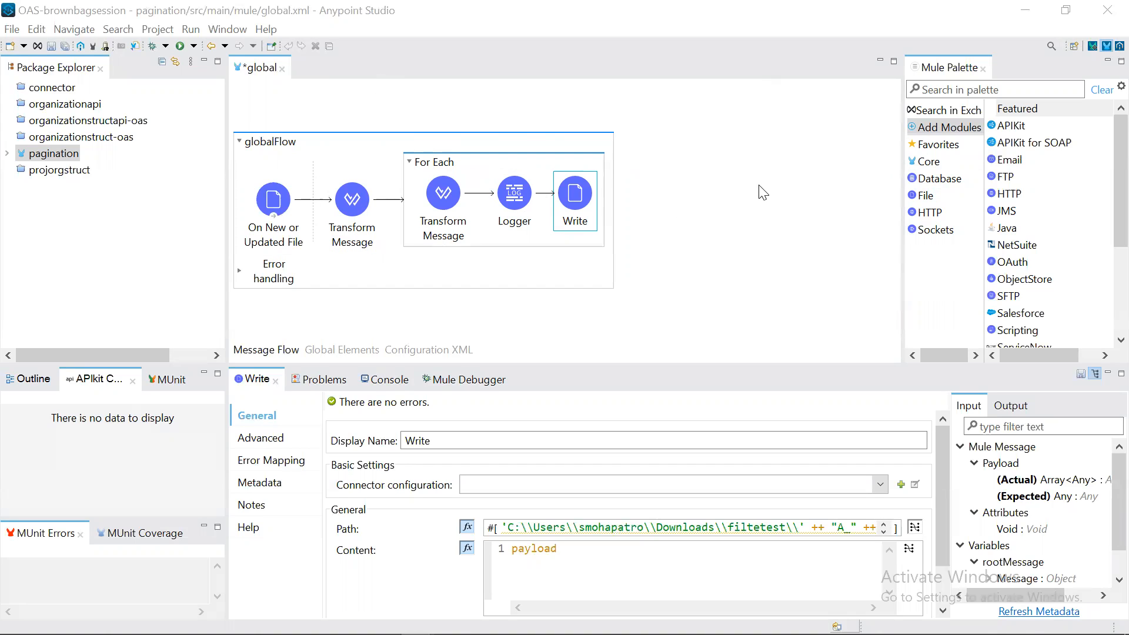
{"action": "mouse_move", "coordinate": [363, 101]}
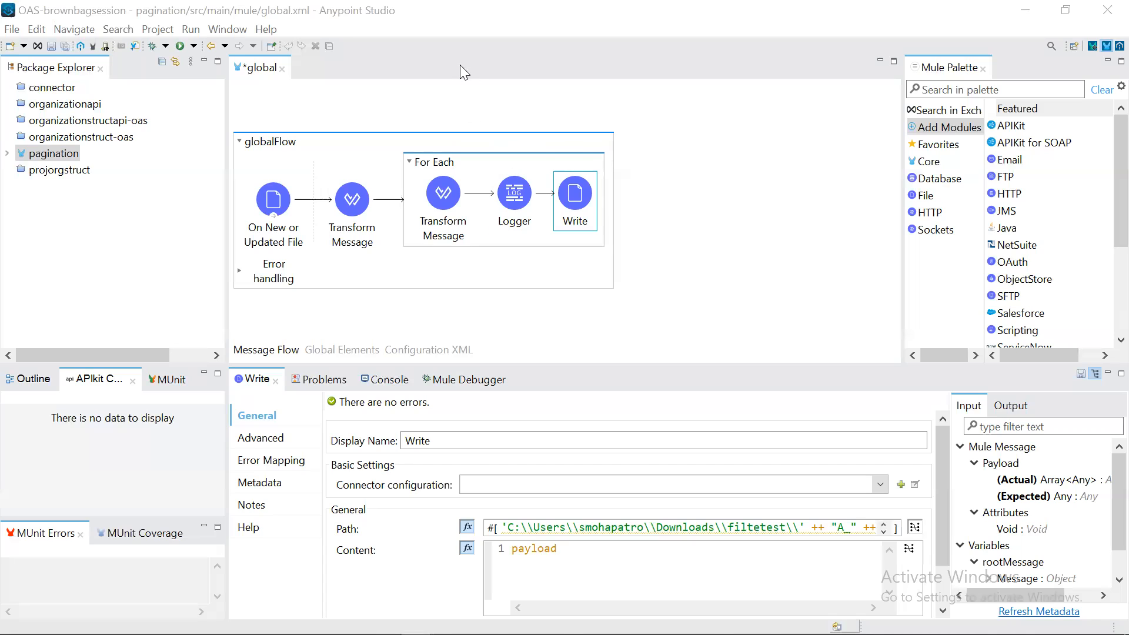
{"action": "mouse_move", "coordinate": [482, 86]}
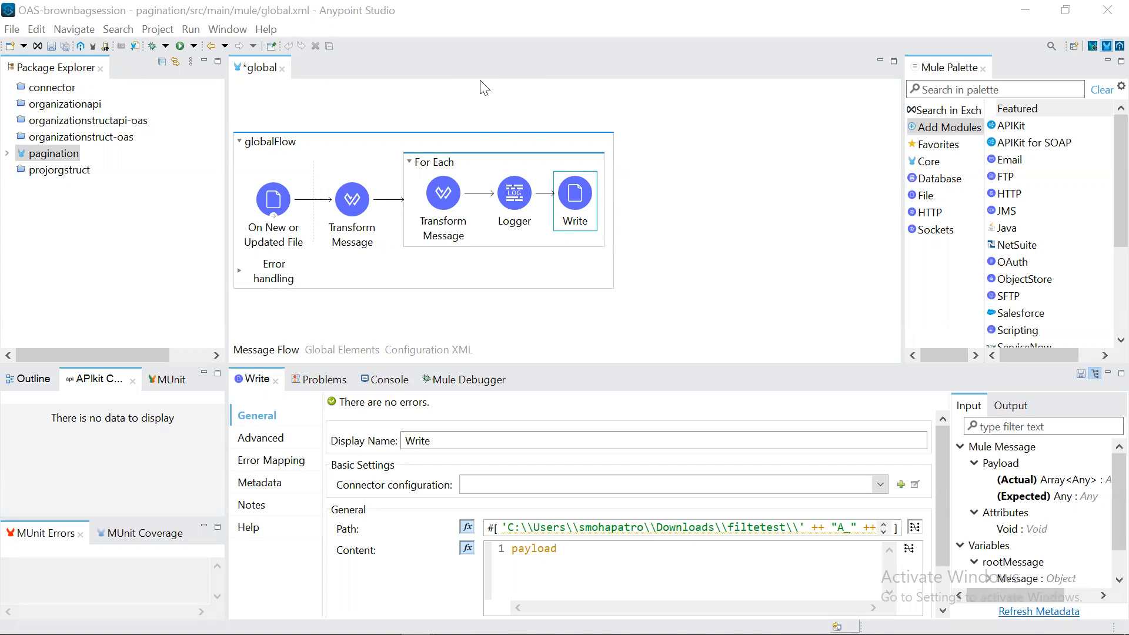
{"action": "mouse_move", "coordinate": [622, 98]}
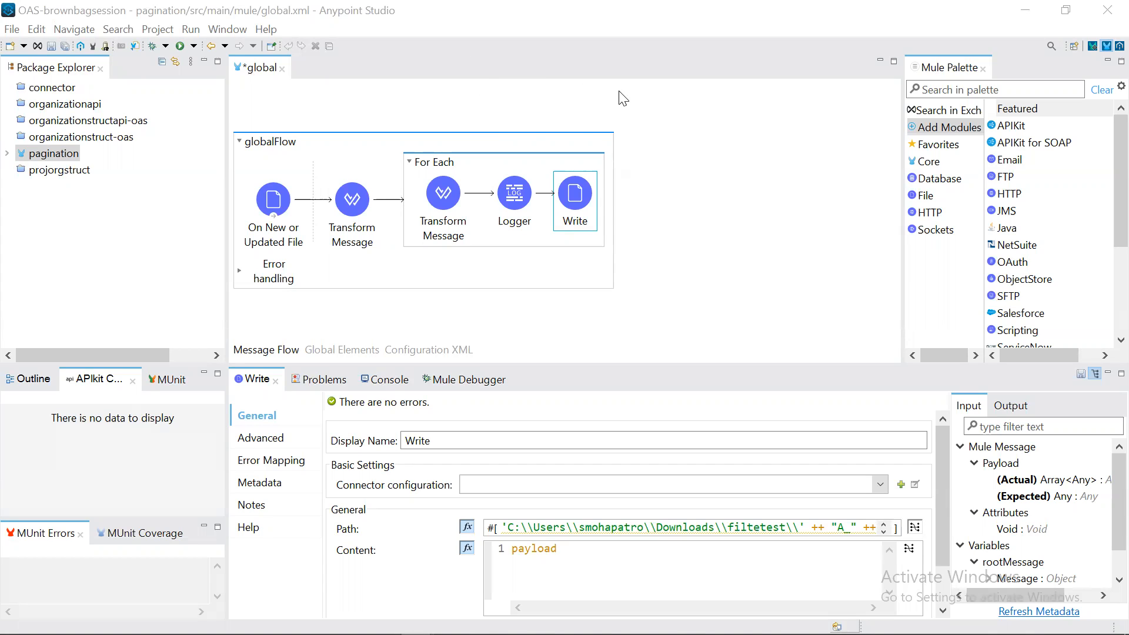
{"action": "mouse_move", "coordinate": [598, 70]}
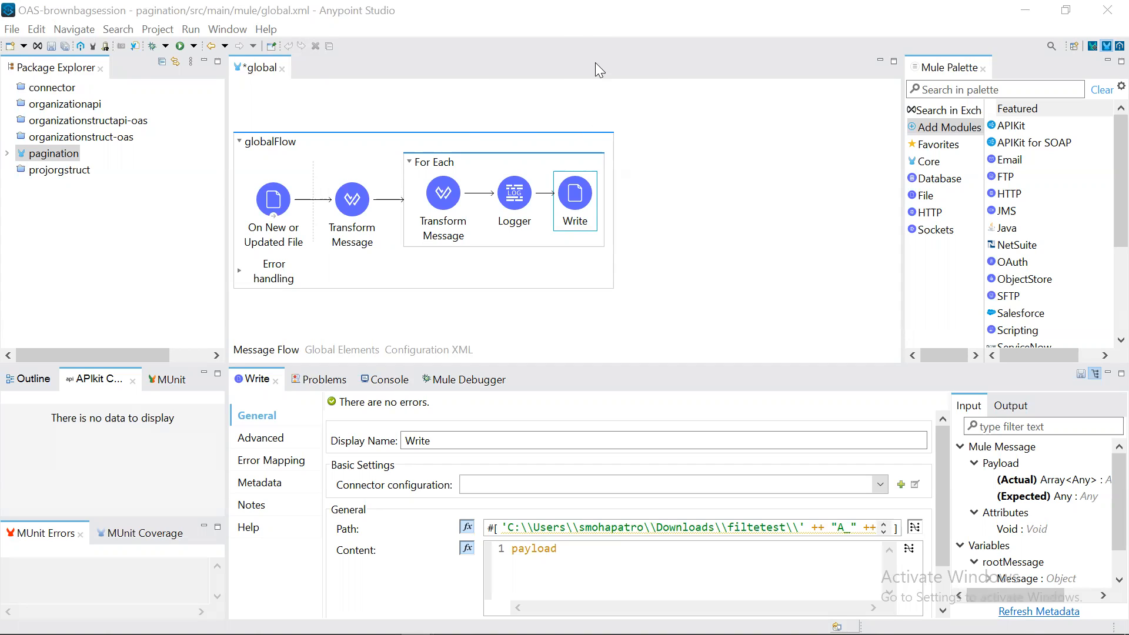
{"action": "mouse_move", "coordinate": [644, 129]}
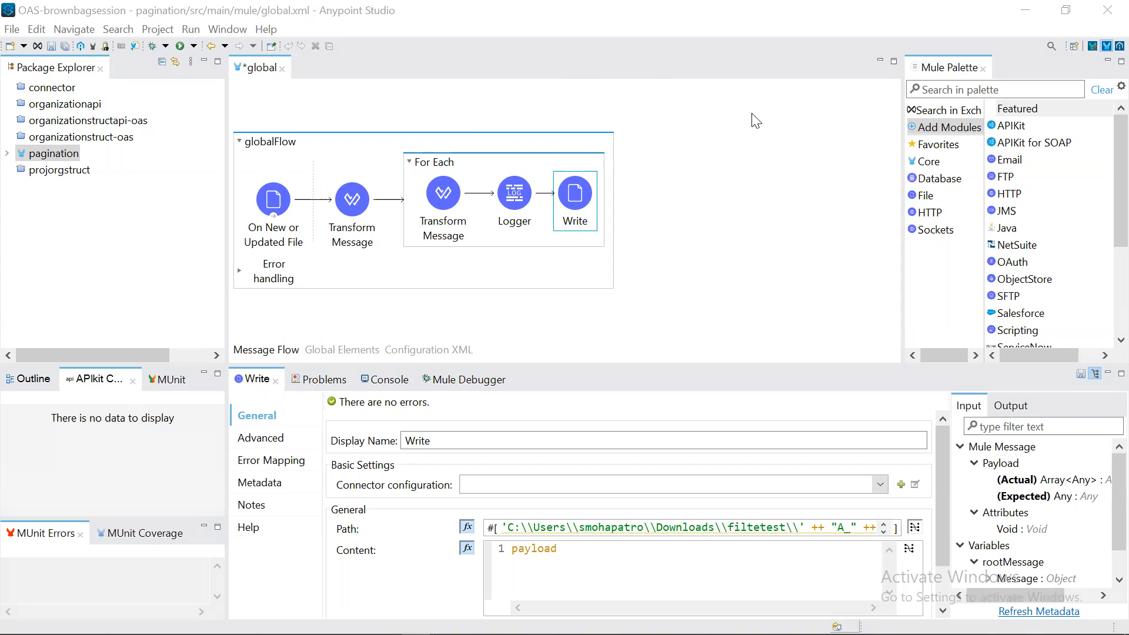
{"action": "mouse_move", "coordinate": [777, 152]}
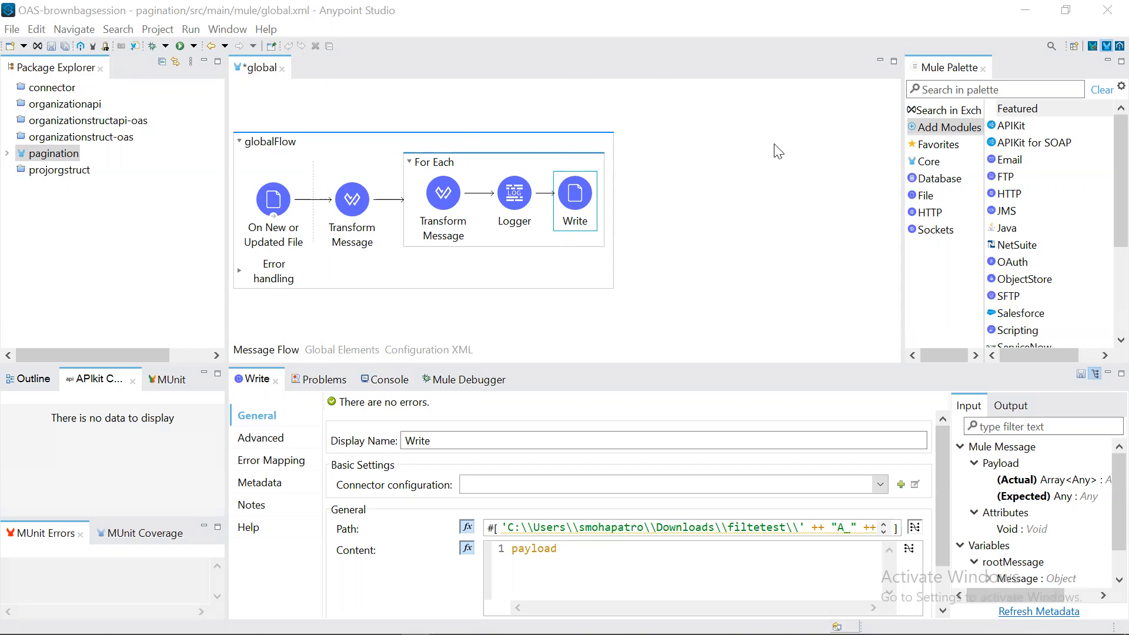
{"action": "mouse_move", "coordinate": [428, 114]}
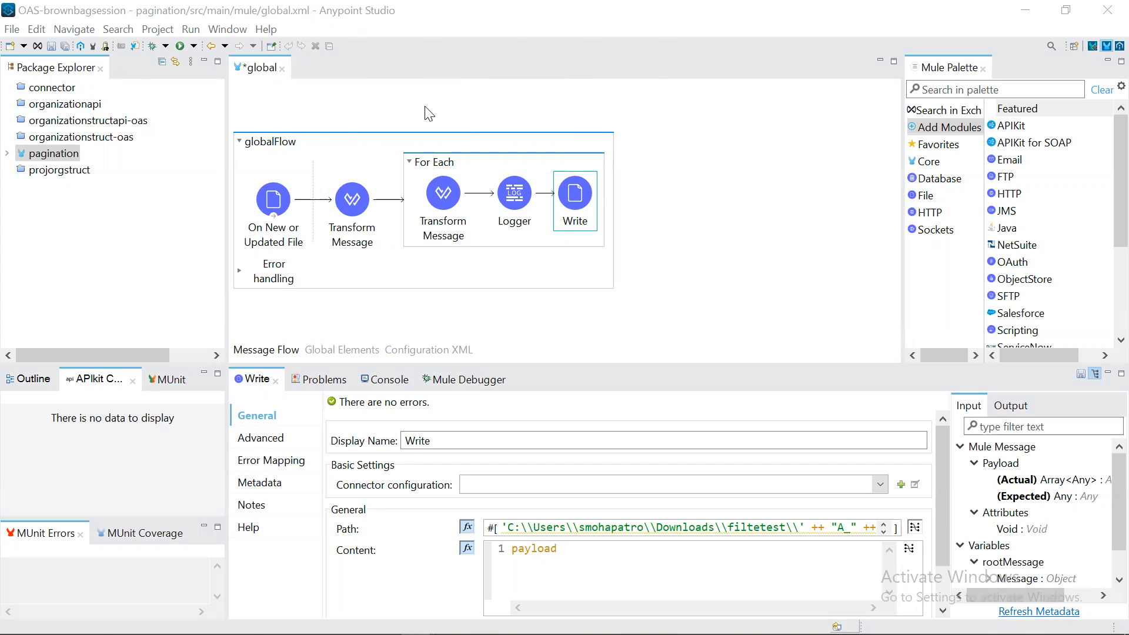
{"action": "mouse_move", "coordinate": [438, 94]}
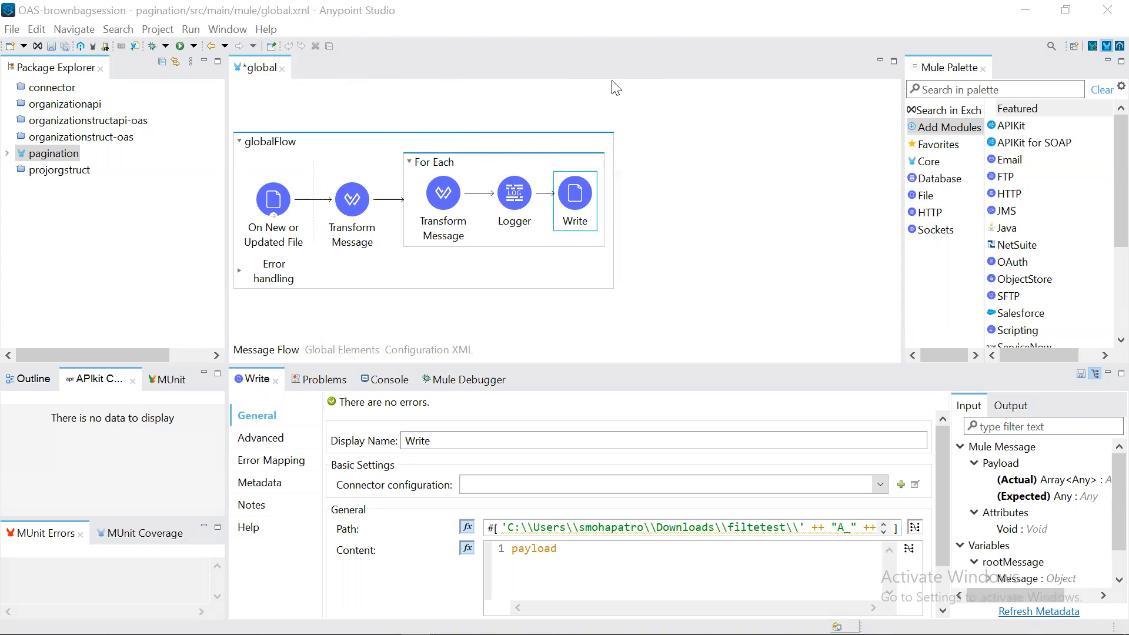
{"action": "mouse_move", "coordinate": [712, 395]}
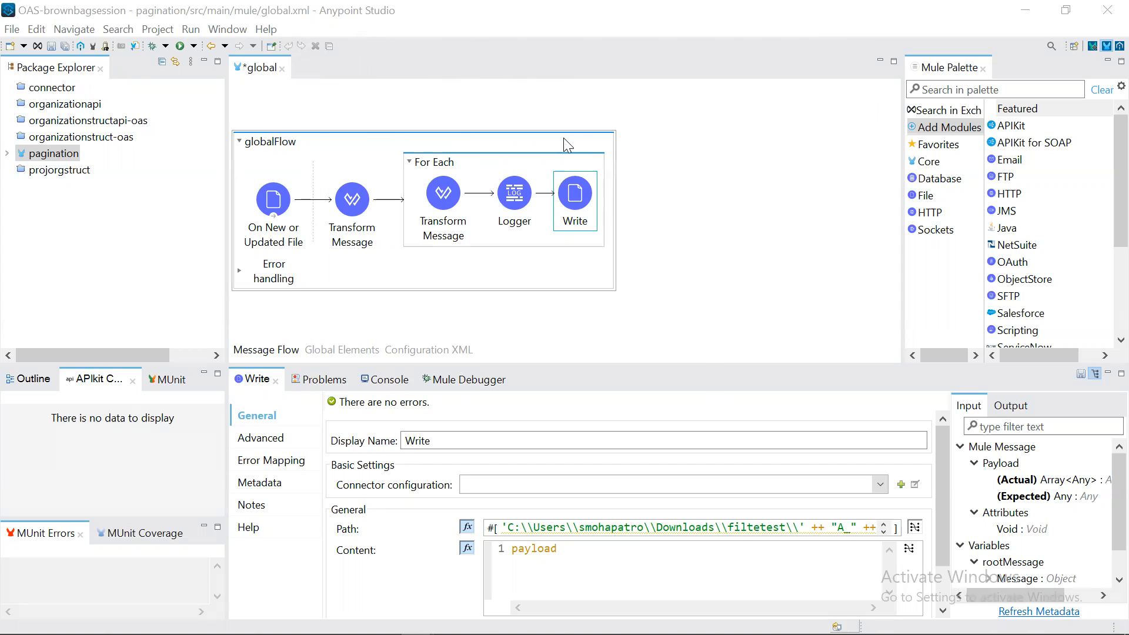
{"action": "mouse_move", "coordinate": [443, 363]}
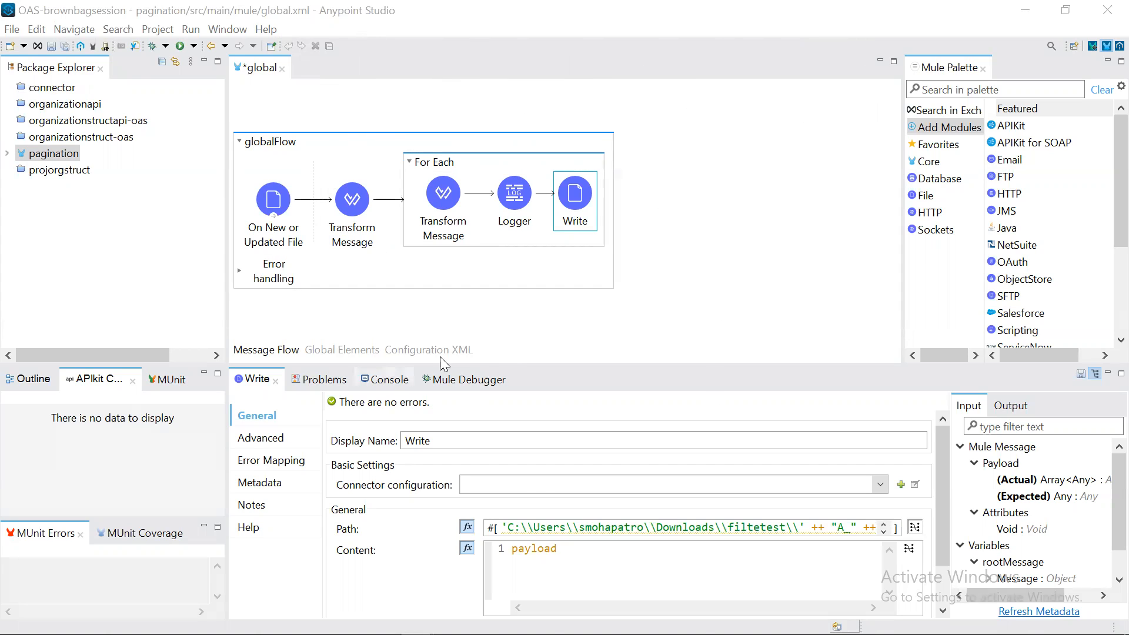
{"action": "mouse_move", "coordinate": [328, 111]}
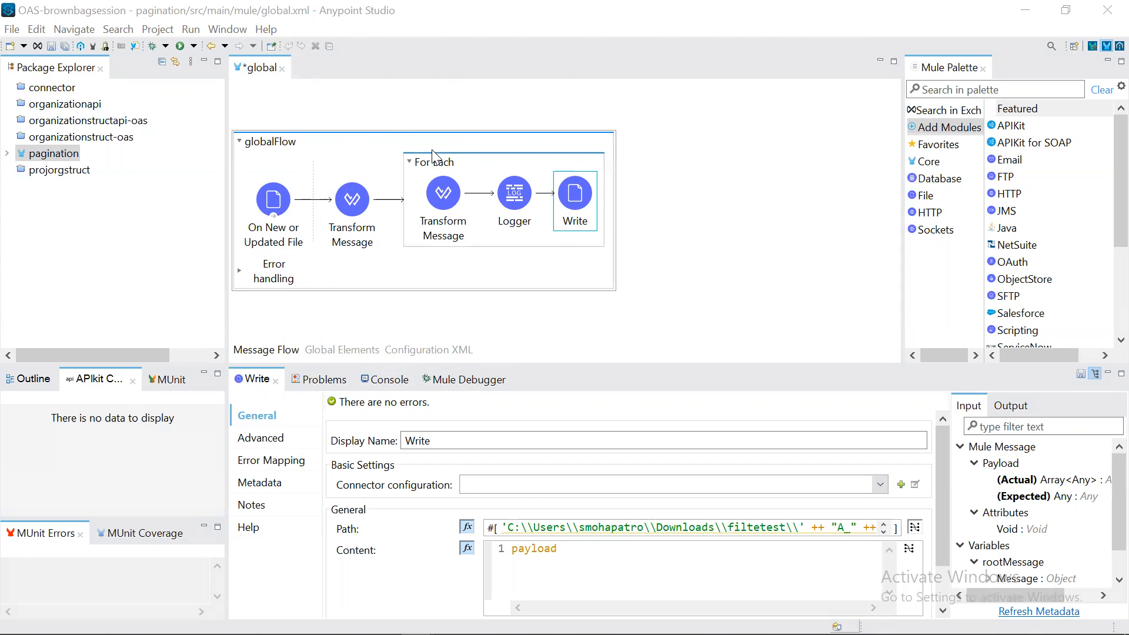
{"action": "mouse_move", "coordinate": [417, 106]}
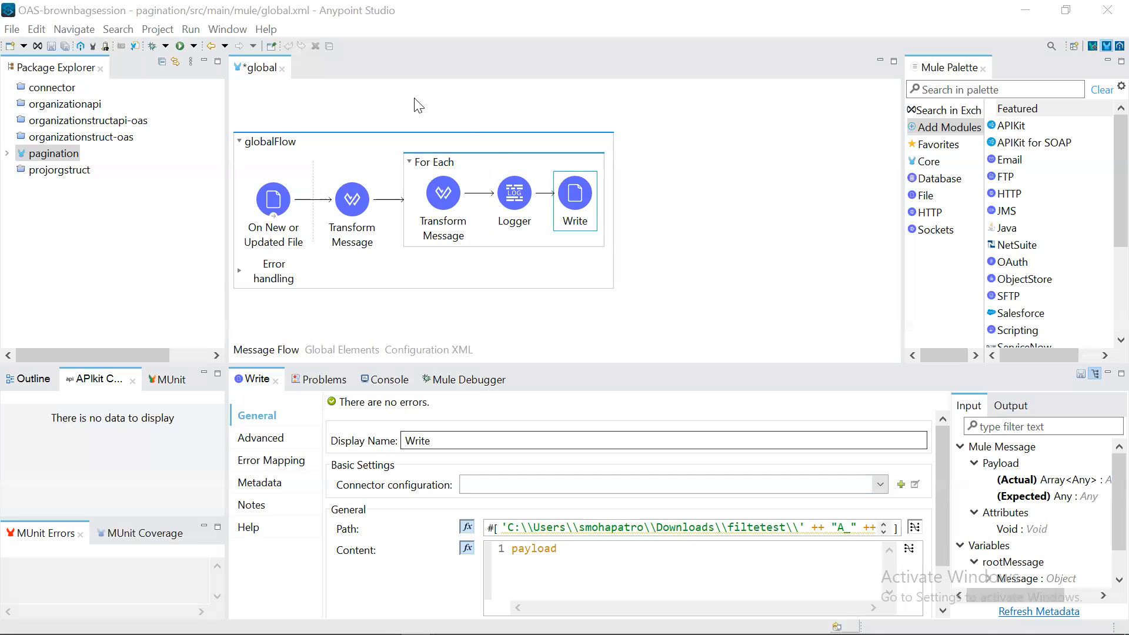
{"action": "mouse_move", "coordinate": [748, 122]}
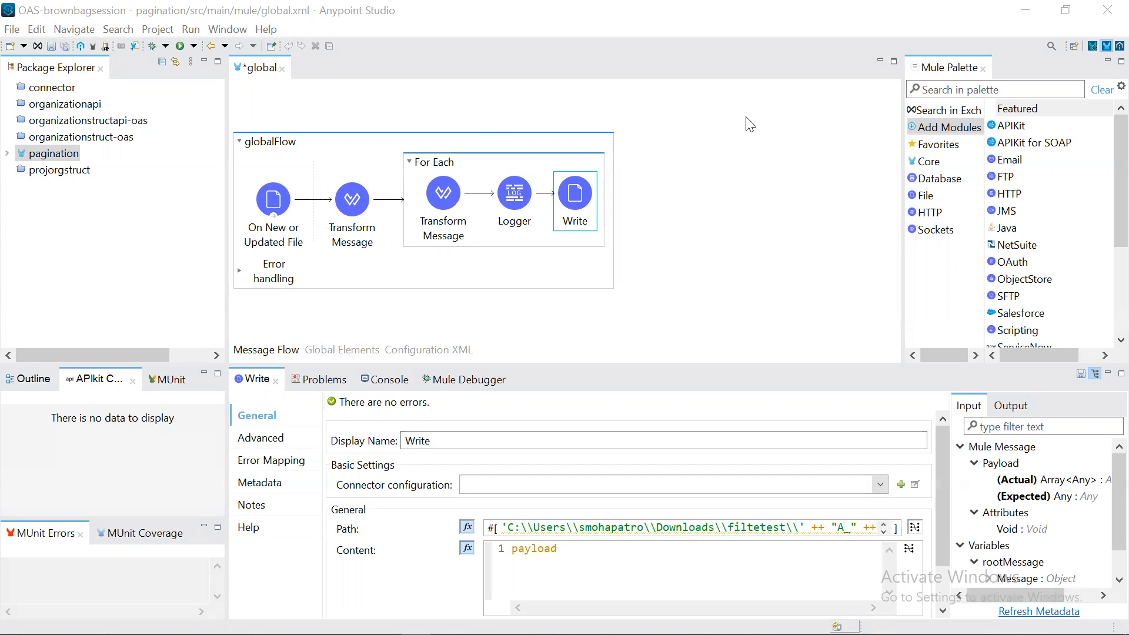
{"action": "mouse_move", "coordinate": [807, 152]}
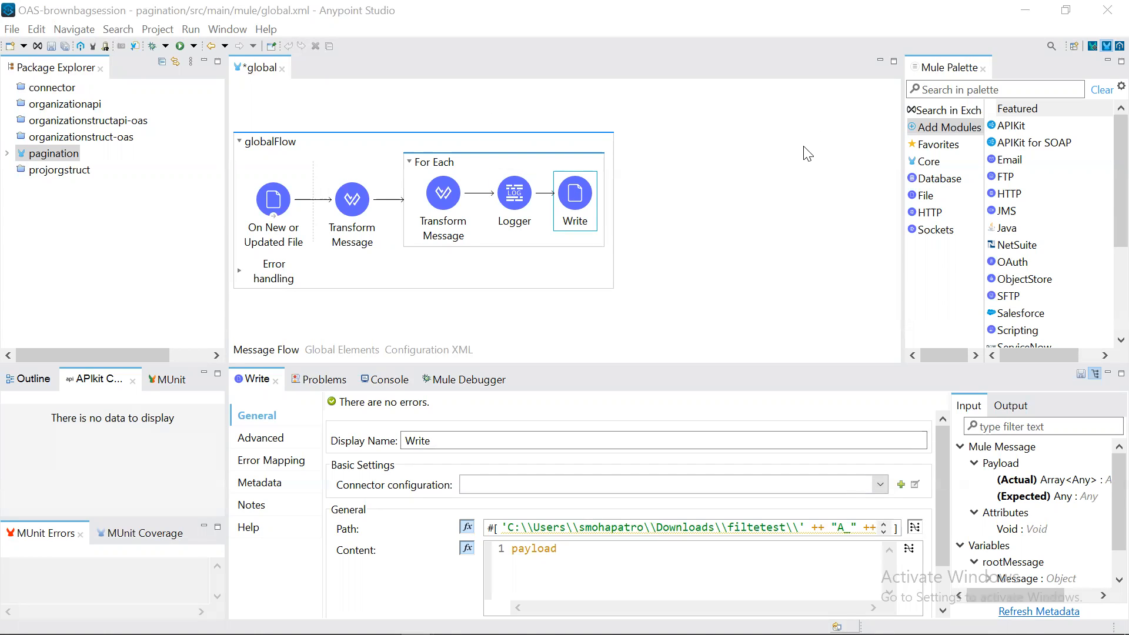
{"action": "mouse_move", "coordinate": [625, 149]}
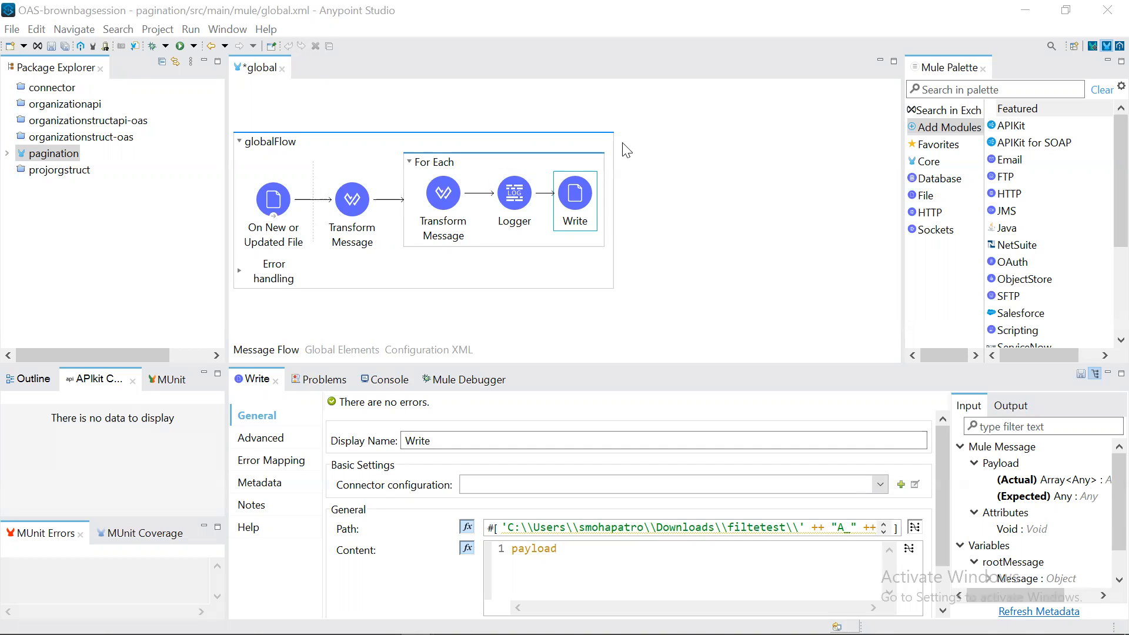
{"action": "mouse_move", "coordinate": [257, 11]}
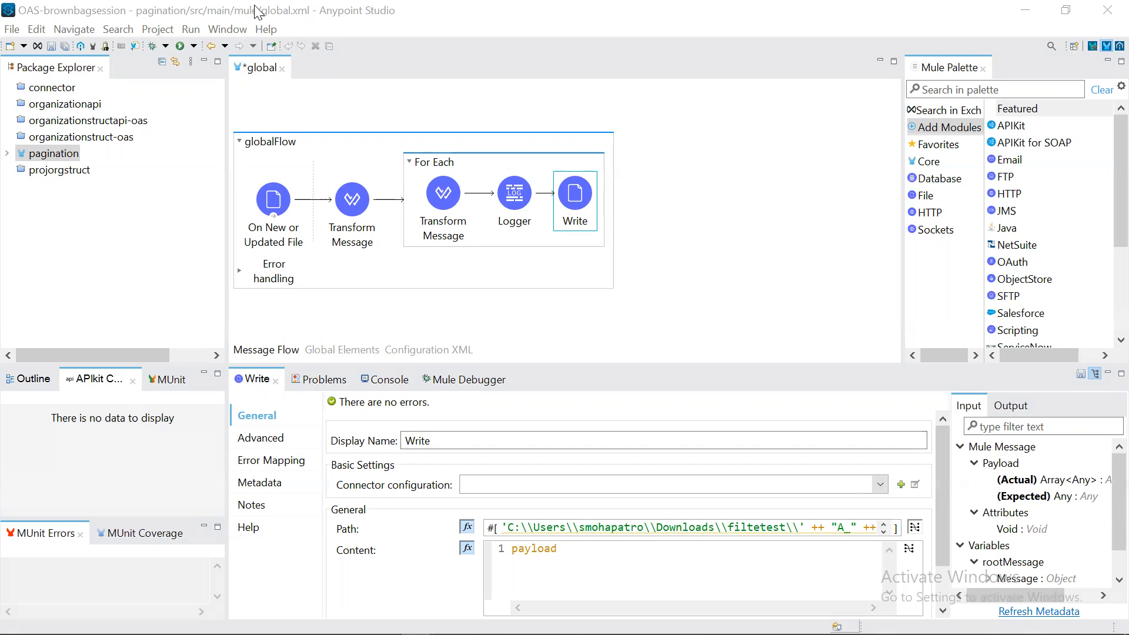
{"action": "mouse_move", "coordinate": [213, 123]}
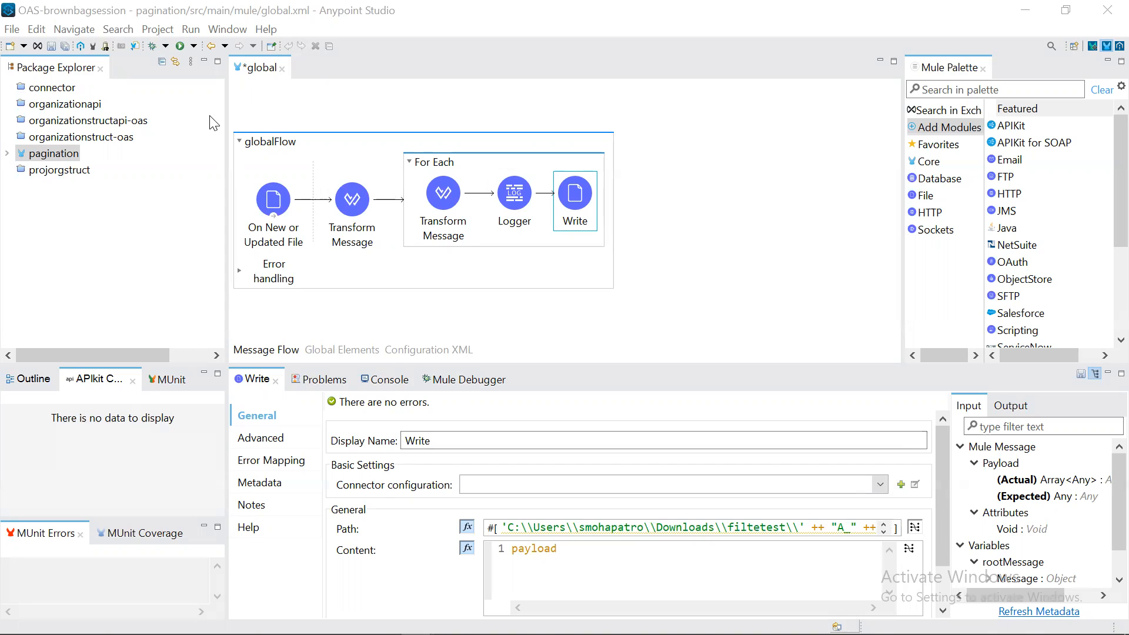
{"action": "mouse_move", "coordinate": [387, 74]}
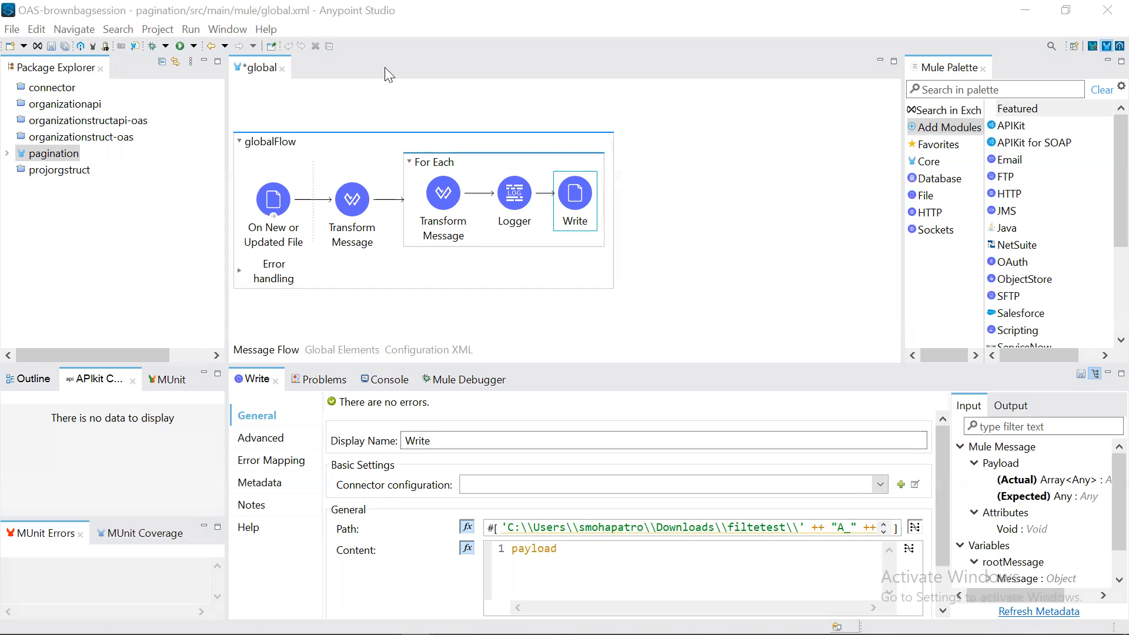
{"action": "mouse_move", "coordinate": [291, 319]}
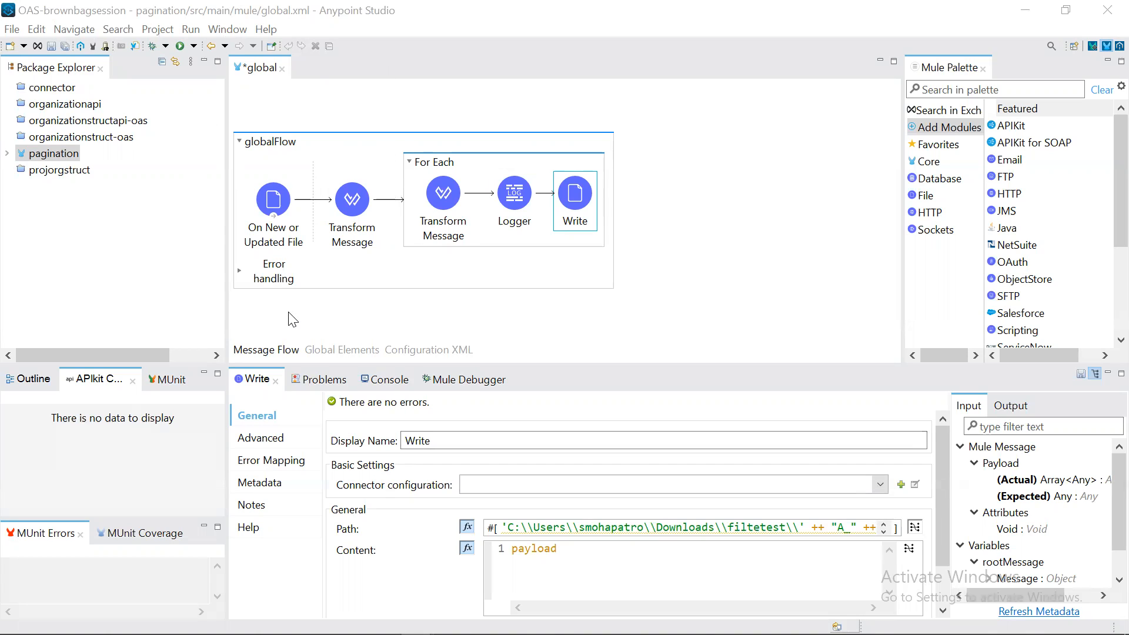
{"action": "mouse_move", "coordinate": [553, 405]}
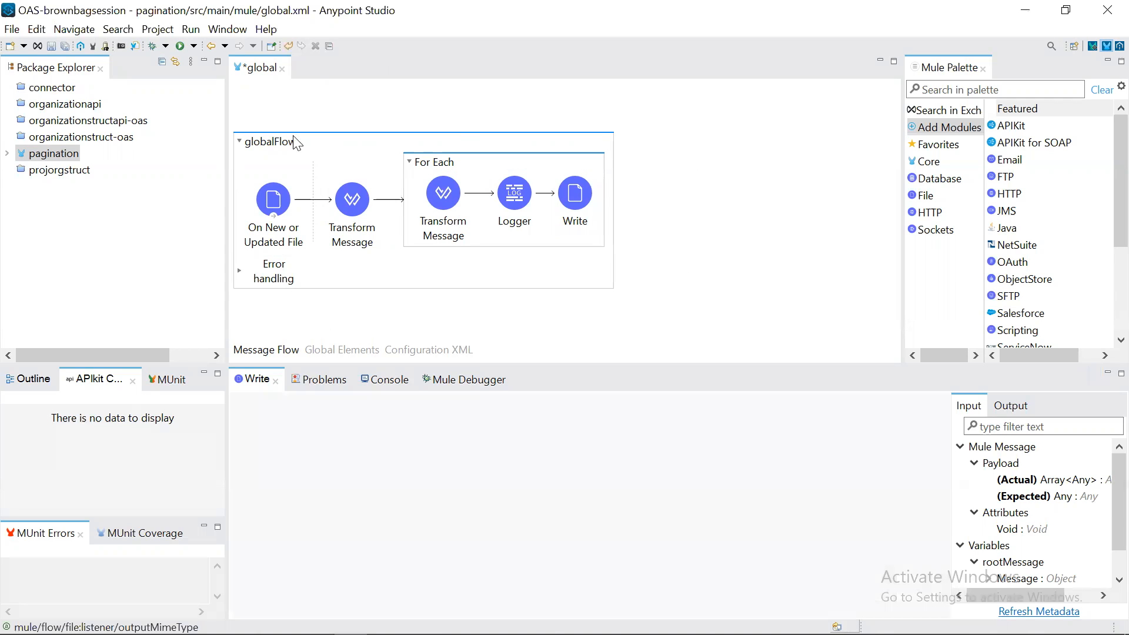
Step: Confirm the listener's MIME type is application/csv with streaming=true, then open the first Transform Message
{"action": "left_click", "coordinate": [271, 200]}
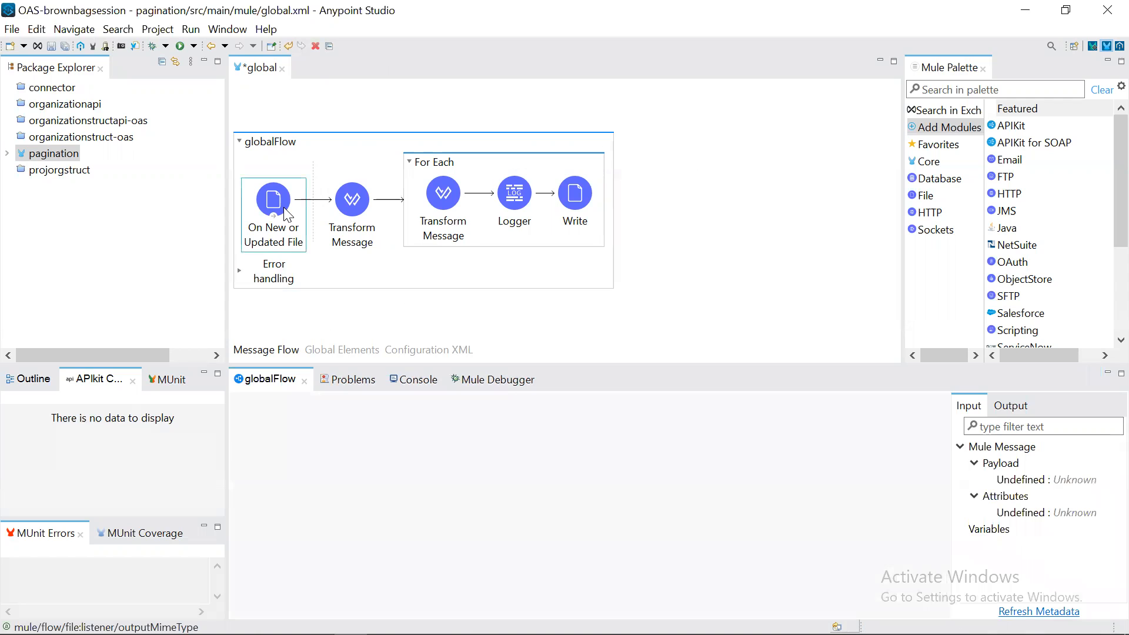
{"action": "double_click", "coordinate": [271, 200]}
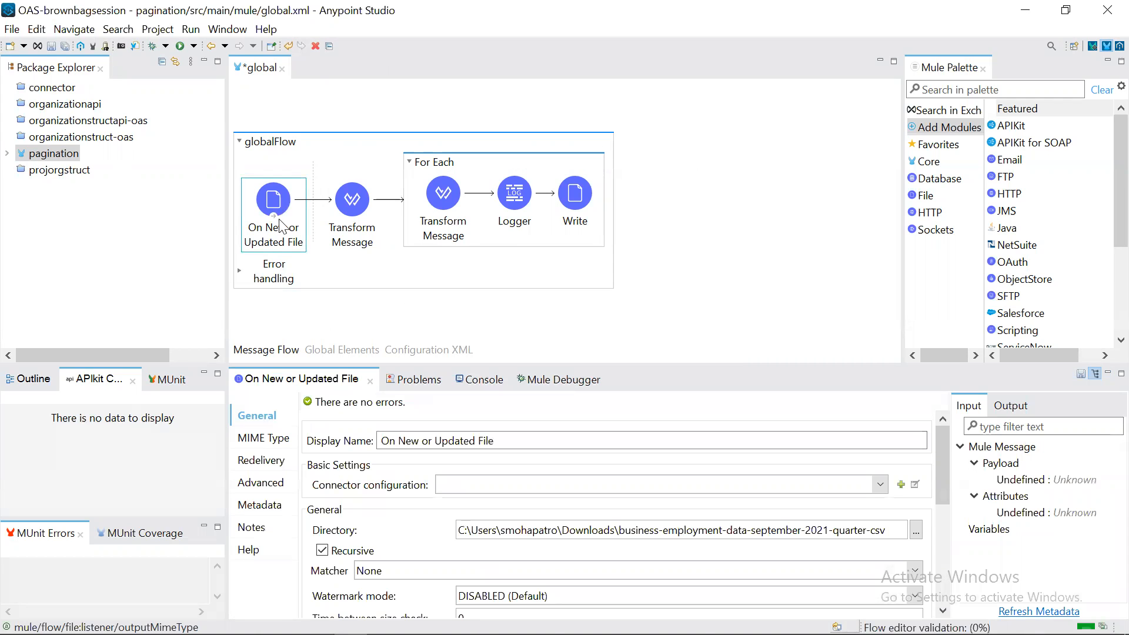
{"action": "left_click", "coordinate": [263, 438]}
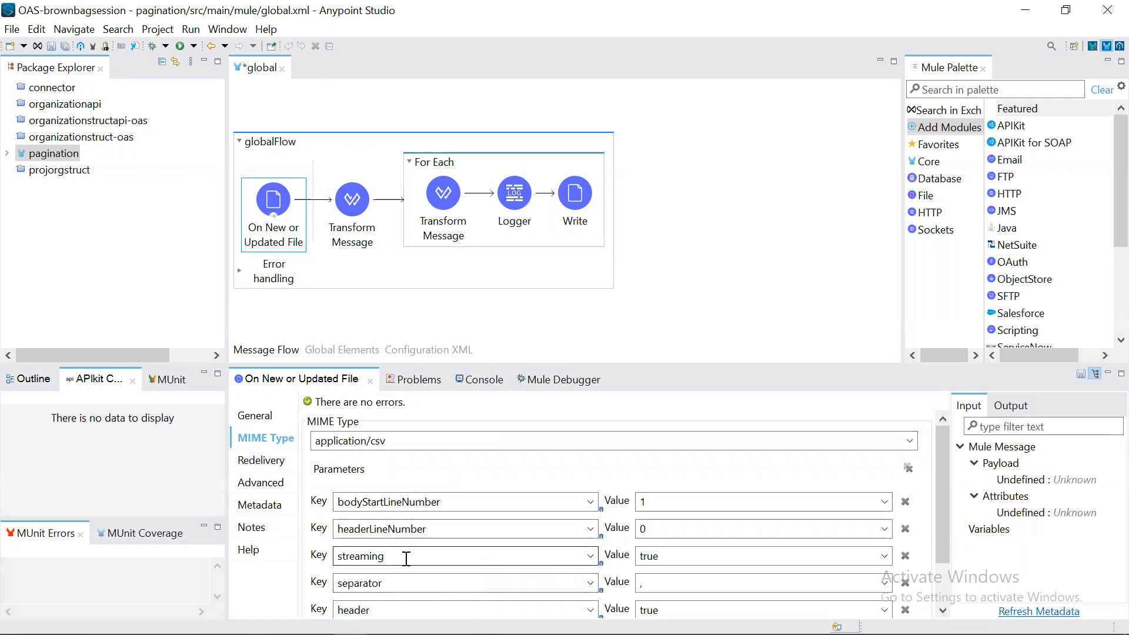
{"action": "double_click", "coordinate": [360, 554]}
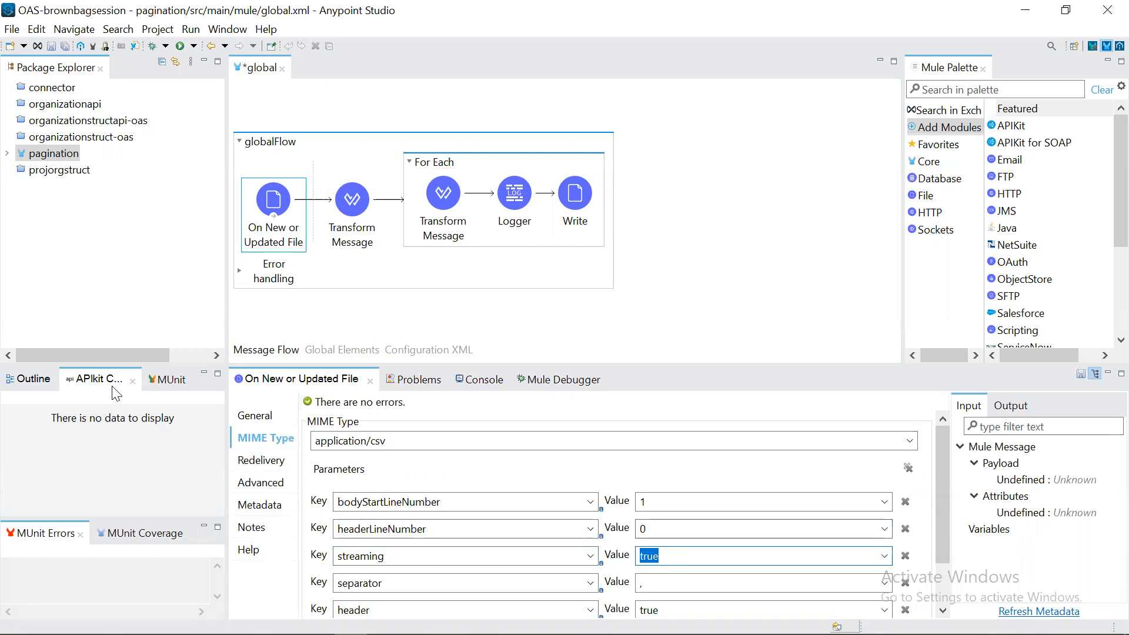
{"action": "left_click", "coordinate": [351, 199]}
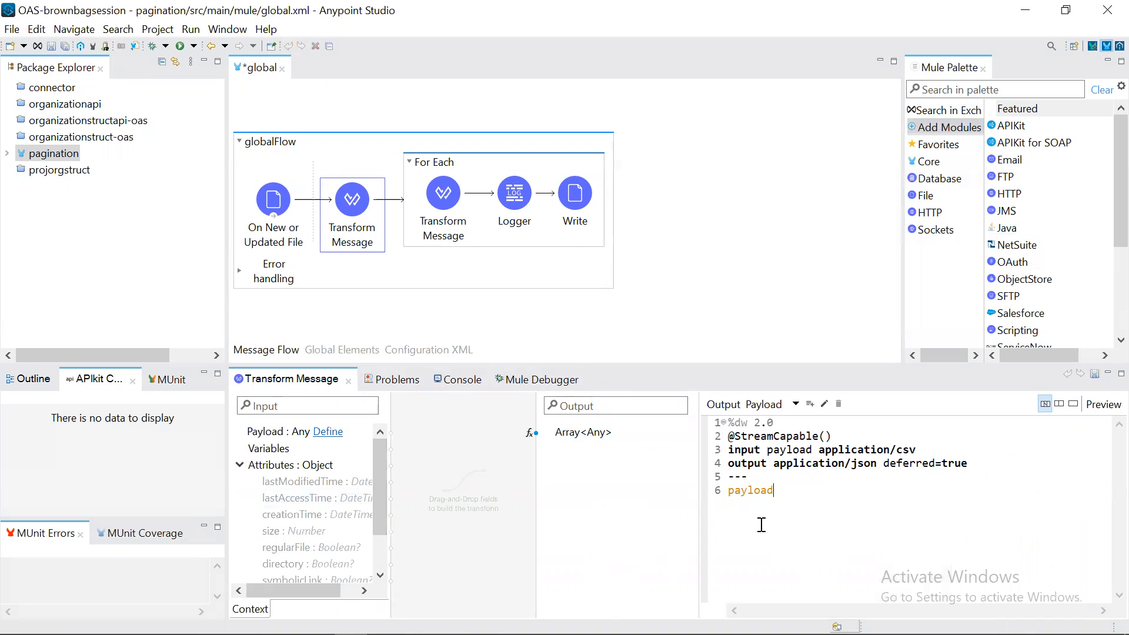
{"action": "double_click", "coordinate": [749, 490]}
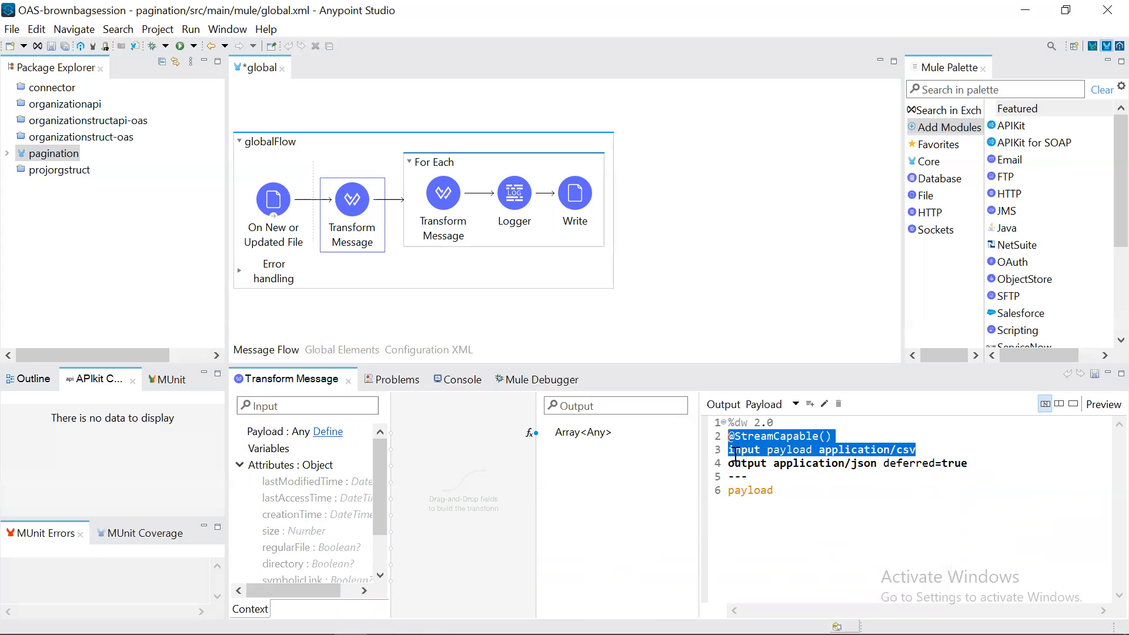
{"action": "mouse_move", "coordinate": [916, 511]}
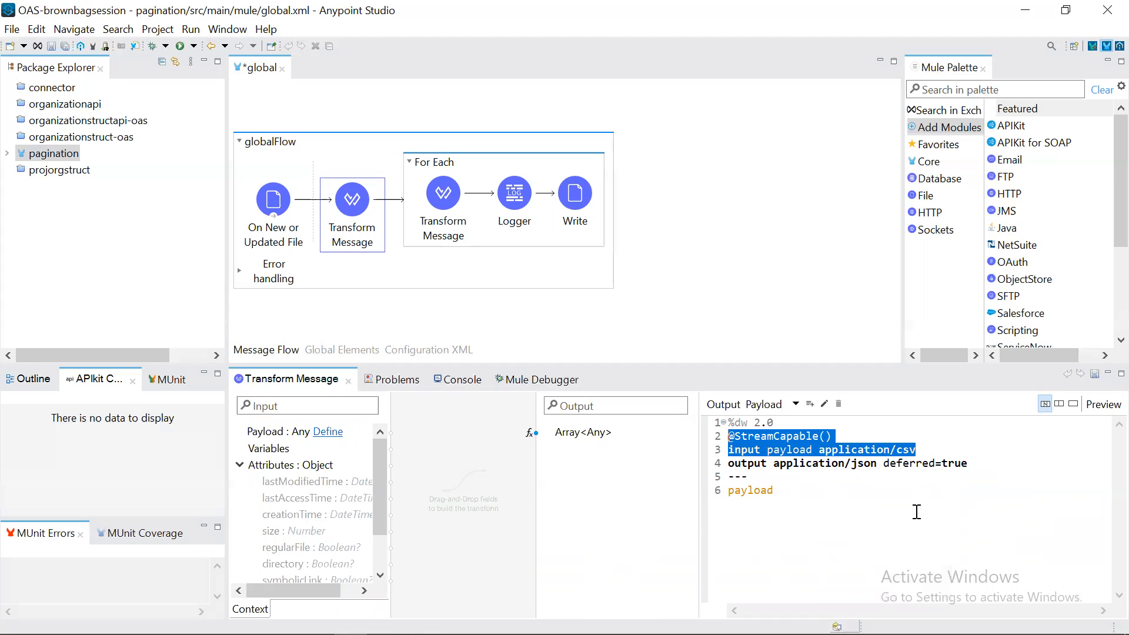
{"action": "left_click", "coordinate": [772, 491]}
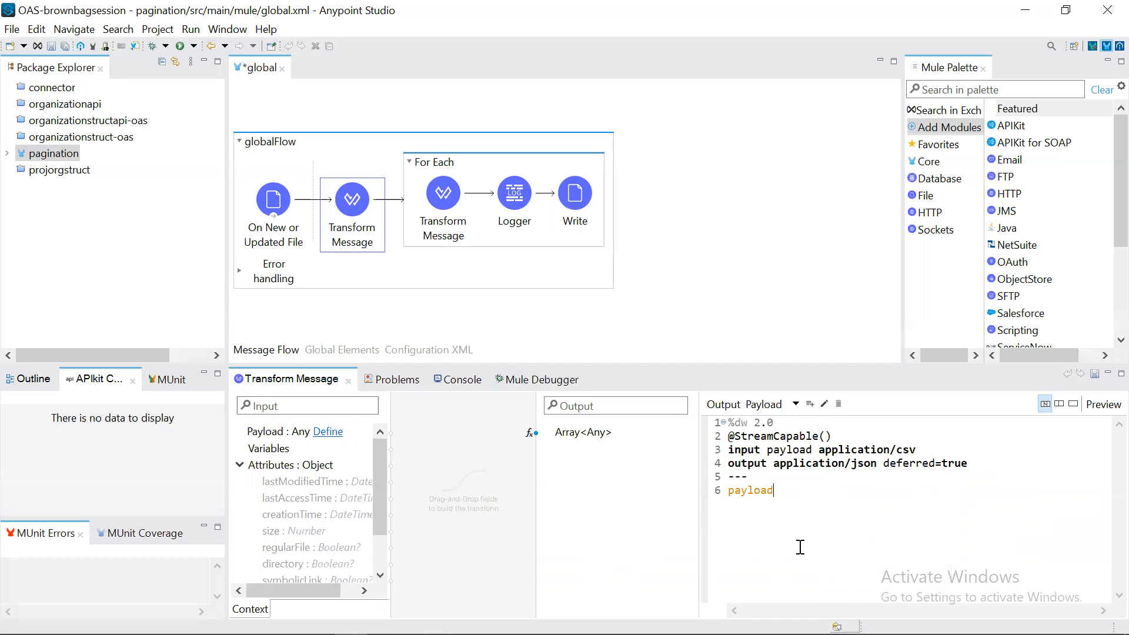
{"action": "mouse_move", "coordinate": [452, 166]}
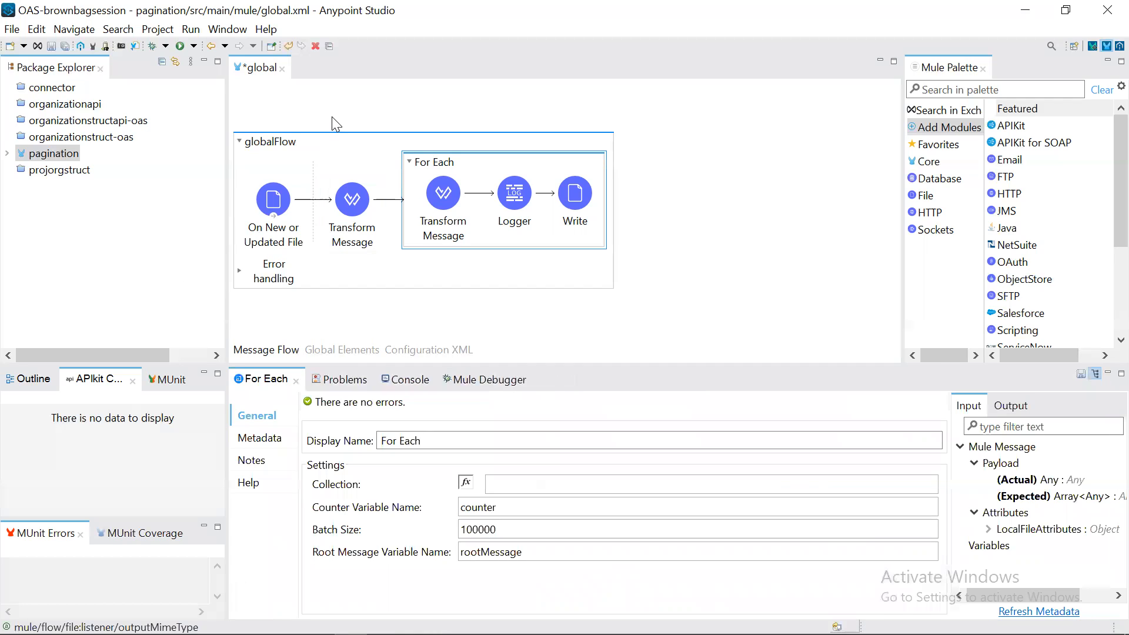
{"action": "mouse_move", "coordinate": [379, 98]}
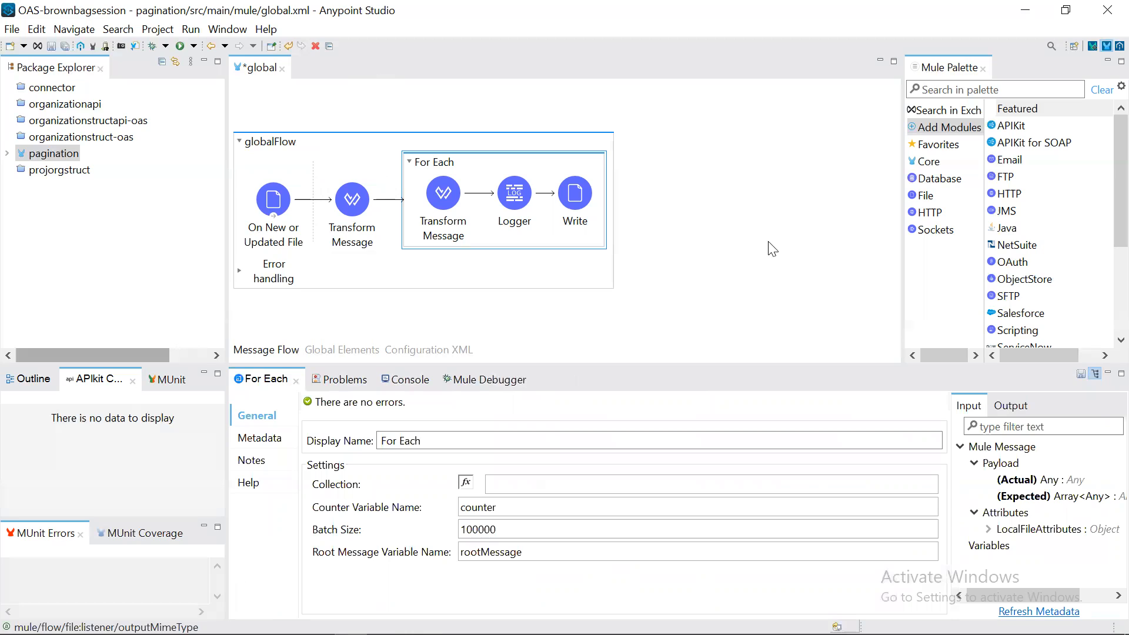
{"action": "mouse_move", "coordinate": [344, 541]}
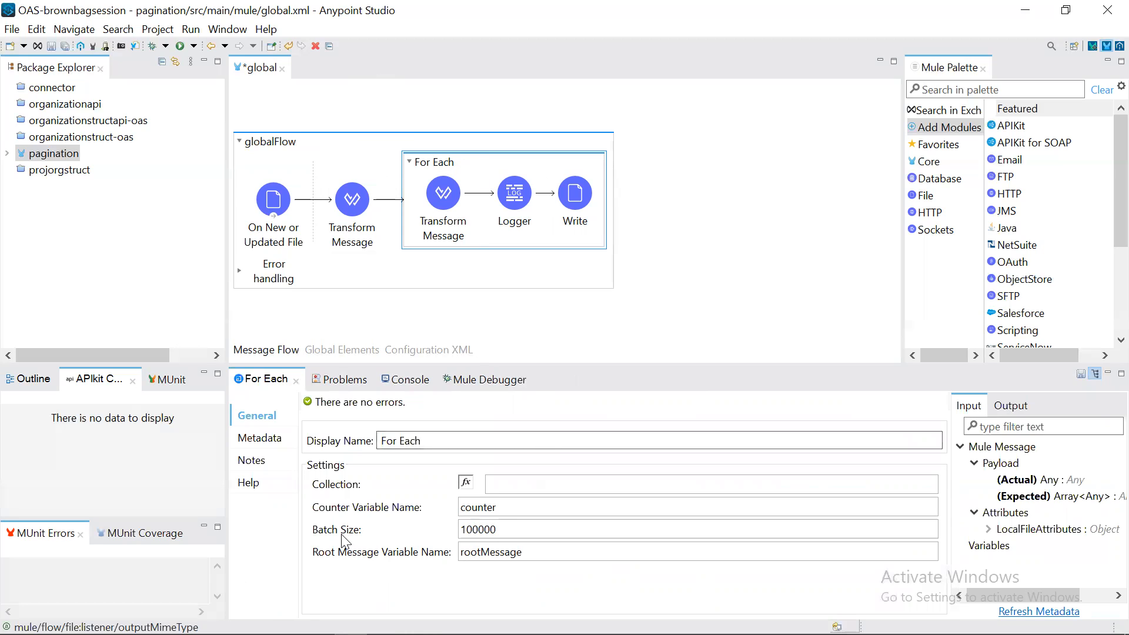
Step: Check For Each batch size 100000 and the Write step, then select the globalFlow container
{"action": "double_click", "coordinate": [477, 529]}
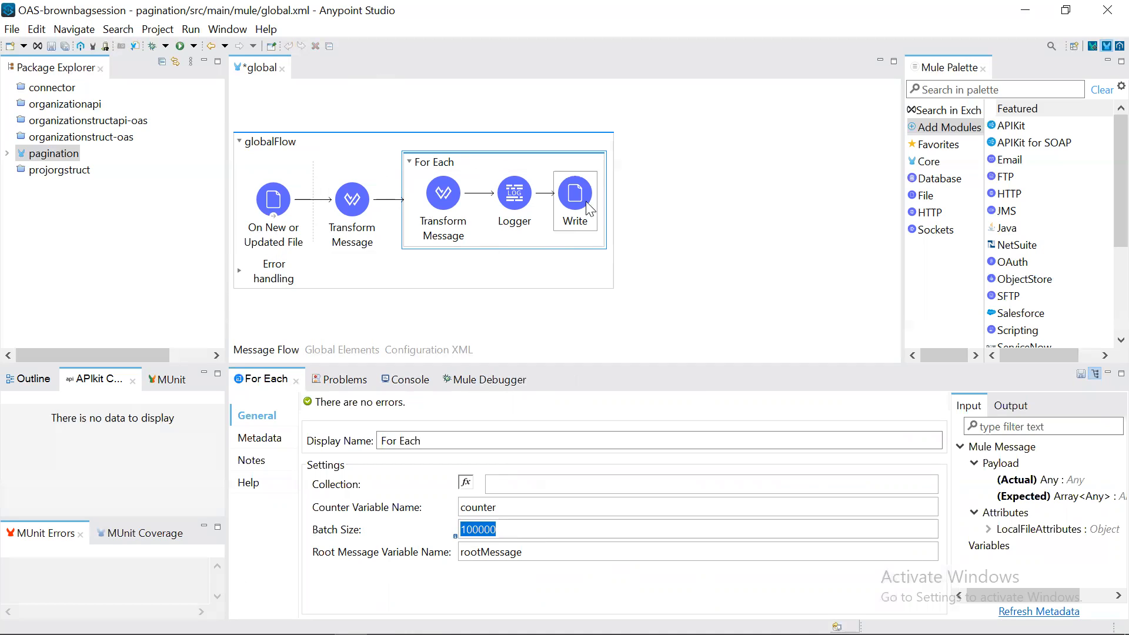
{"action": "left_click", "coordinate": [573, 196]}
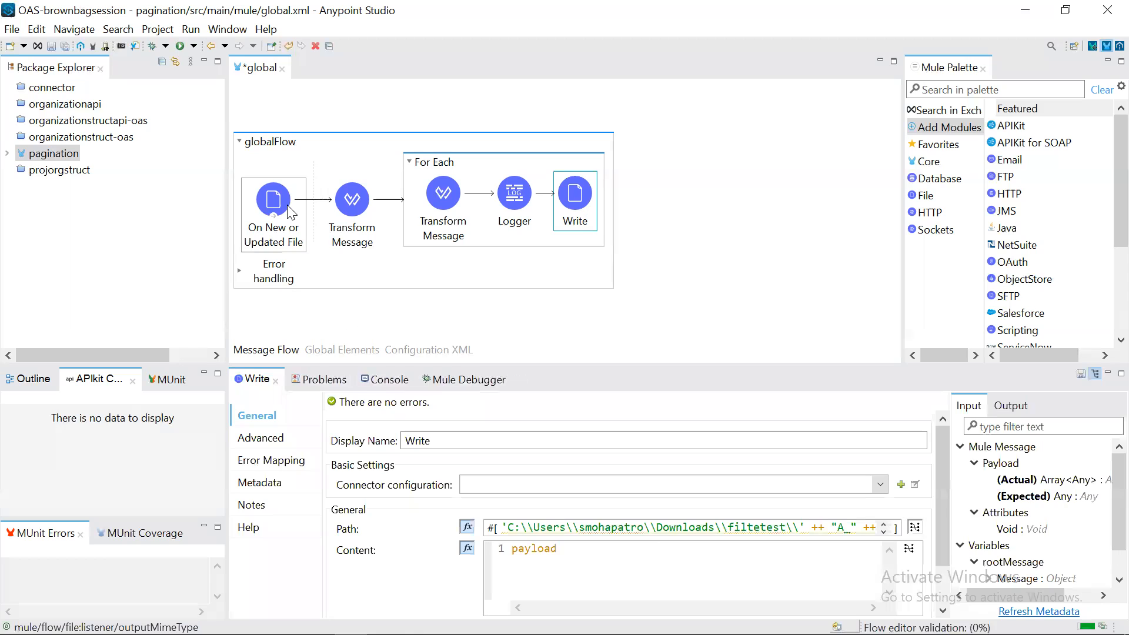
{"action": "mouse_move", "coordinate": [295, 234]}
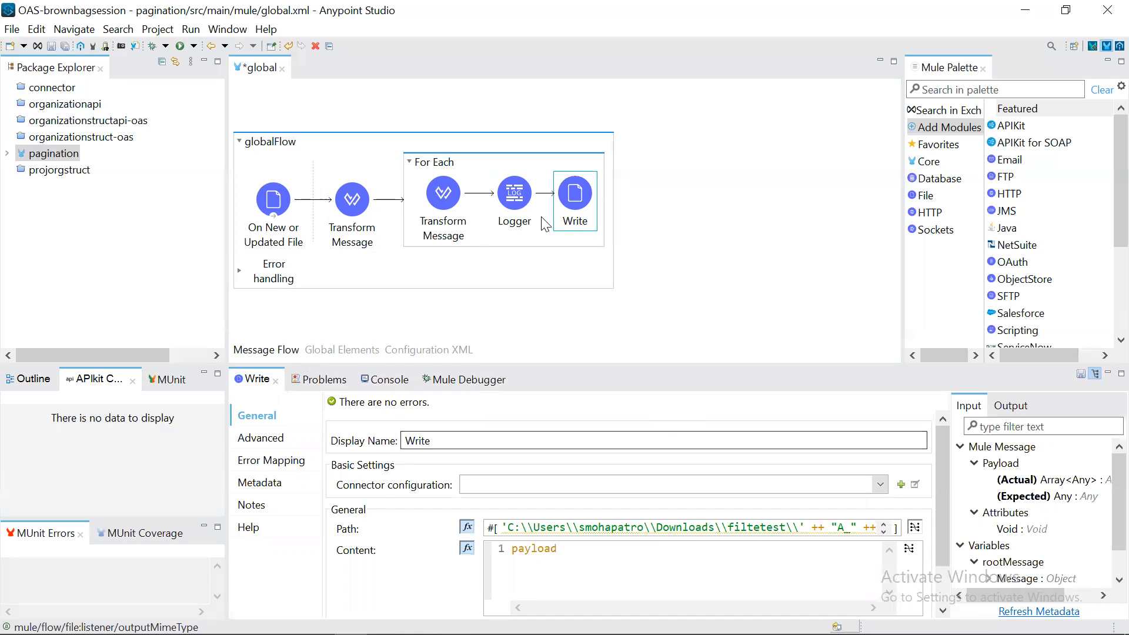
{"action": "left_click", "coordinate": [432, 162]}
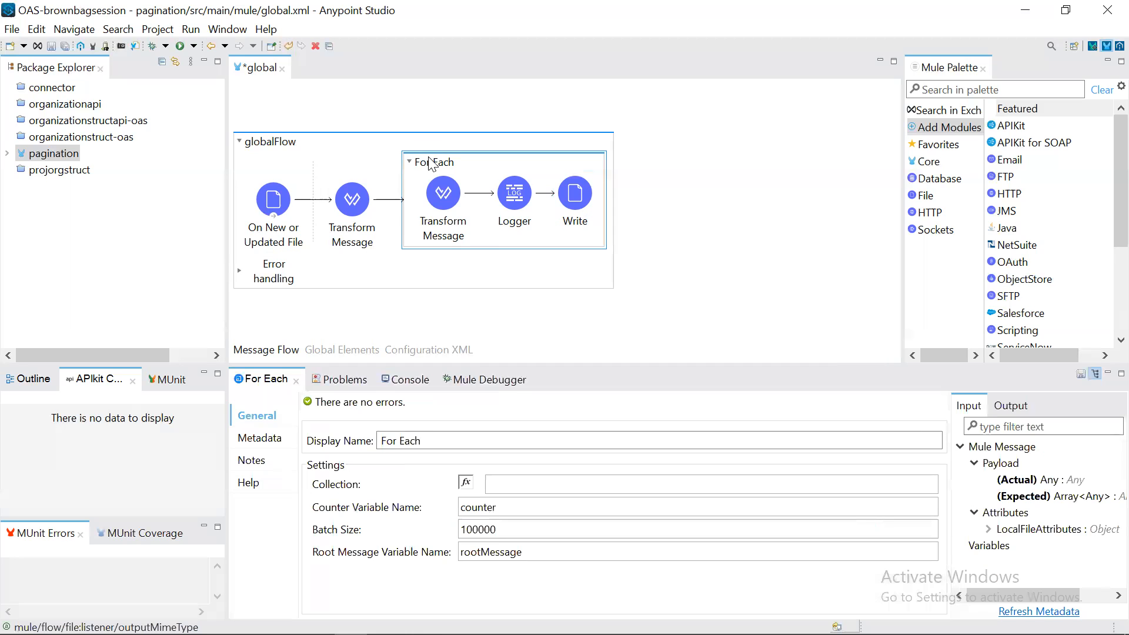
{"action": "left_click", "coordinate": [443, 192]}
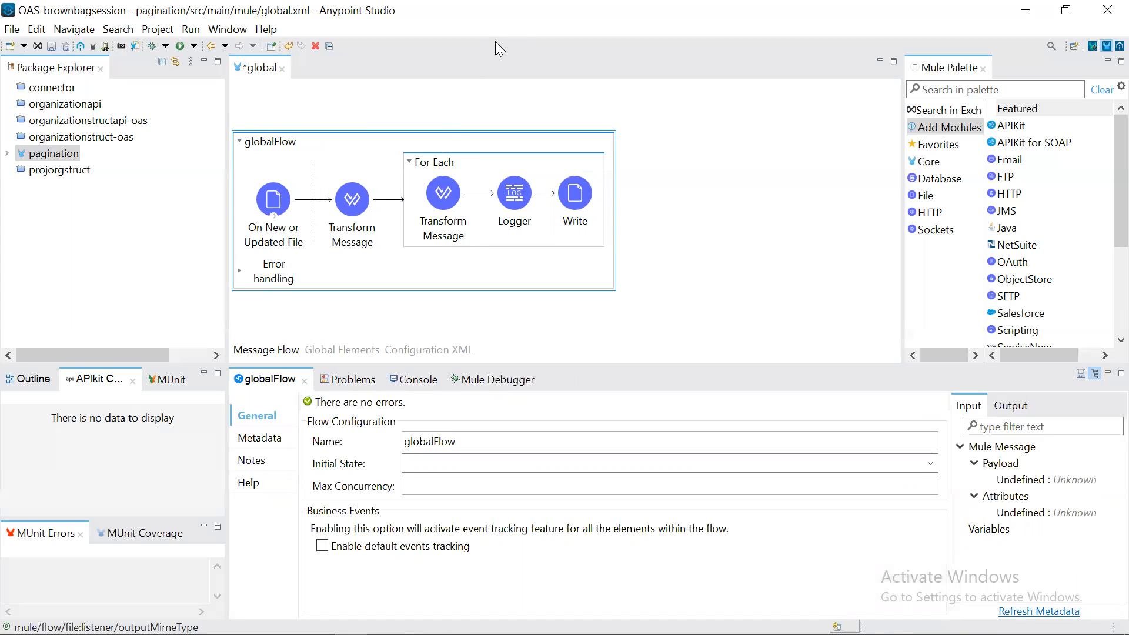
{"action": "mouse_move", "coordinate": [116, 241]}
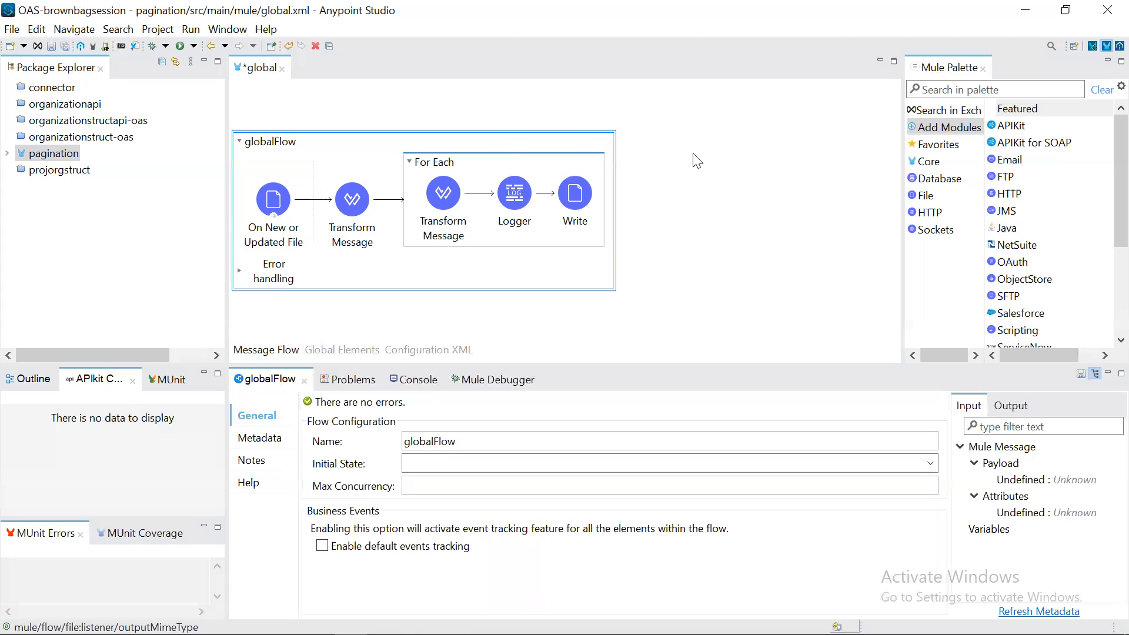
{"action": "mouse_move", "coordinate": [560, 49]}
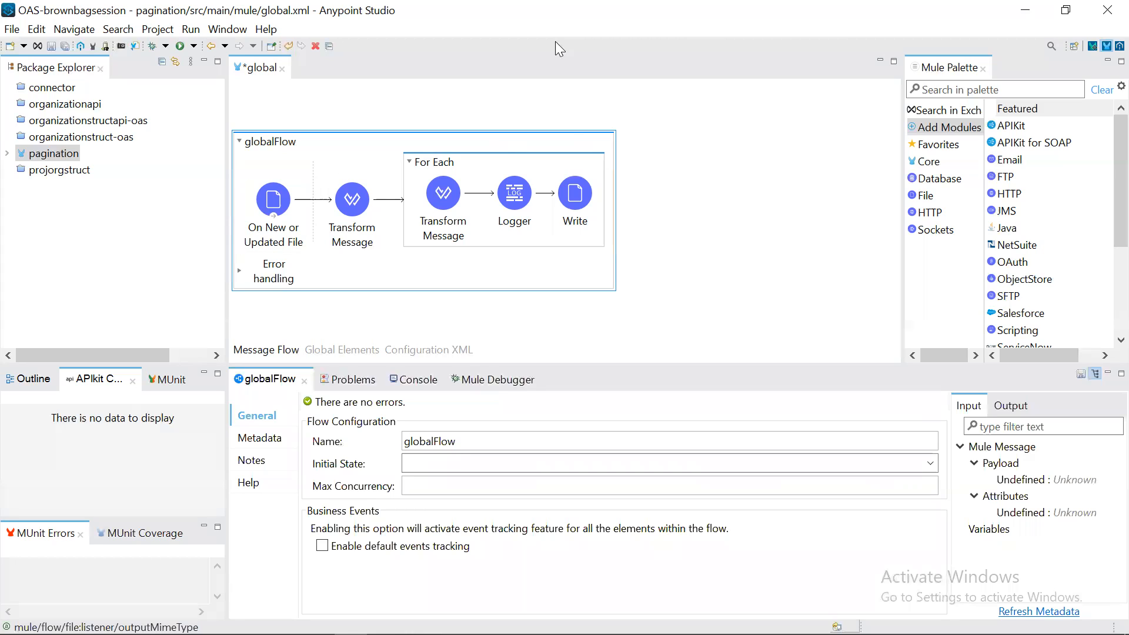